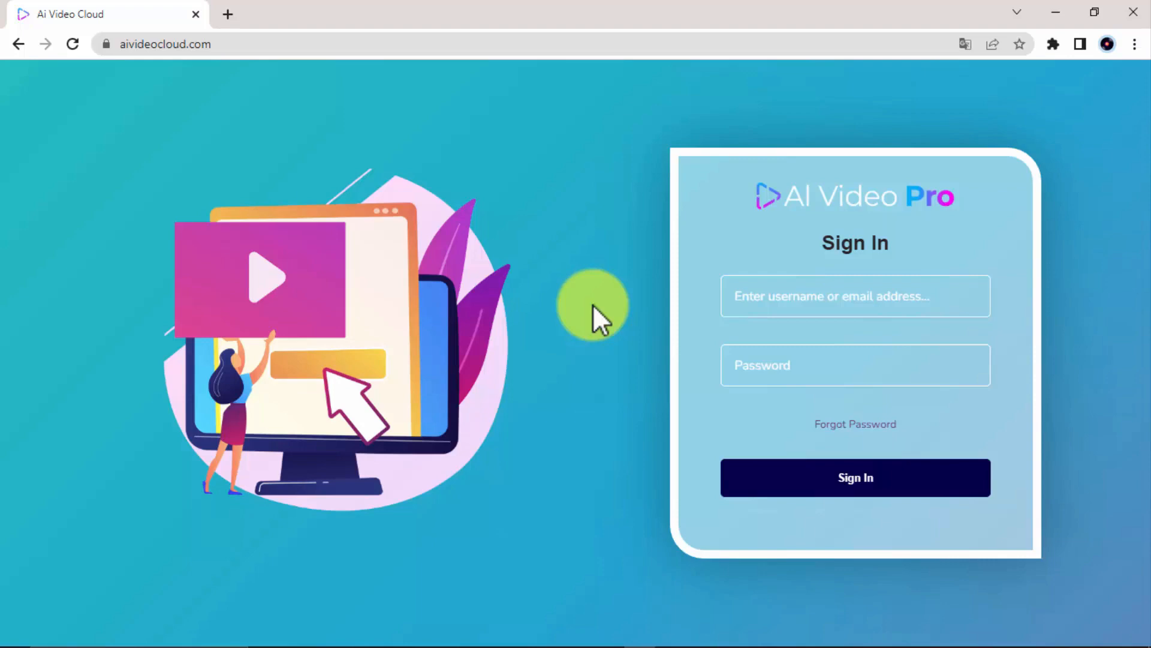
pyautogui.moveTo(722, 353)
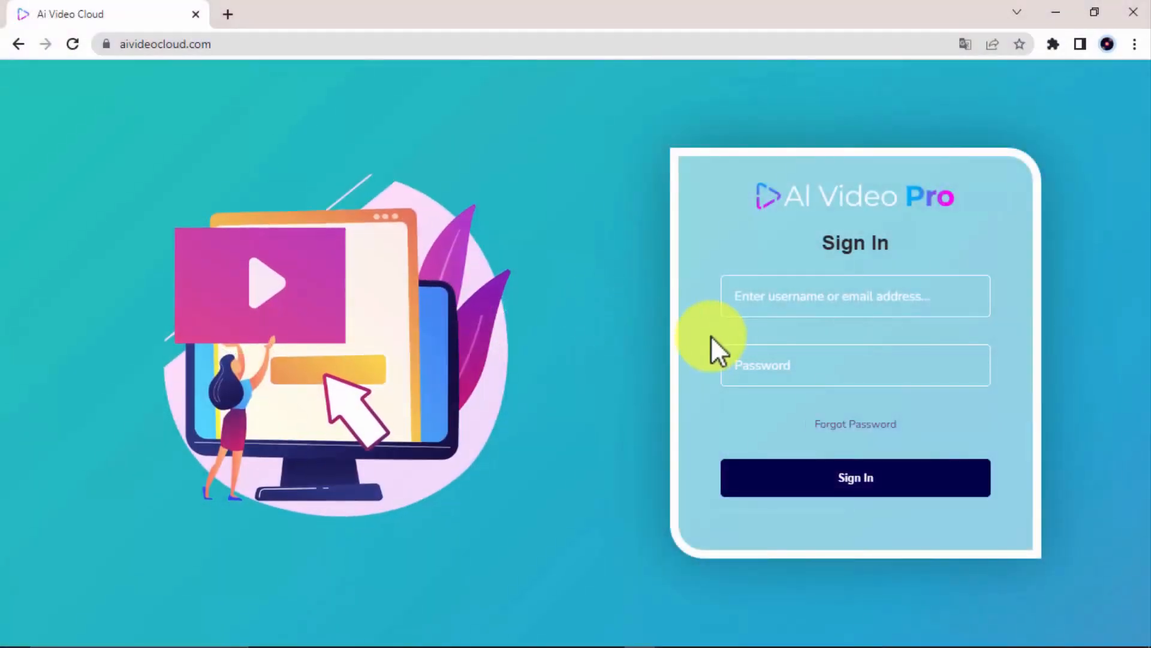
# - Sign in with the account email and password to load the AI Video Pro dashboard
pyautogui.click(773, 299)
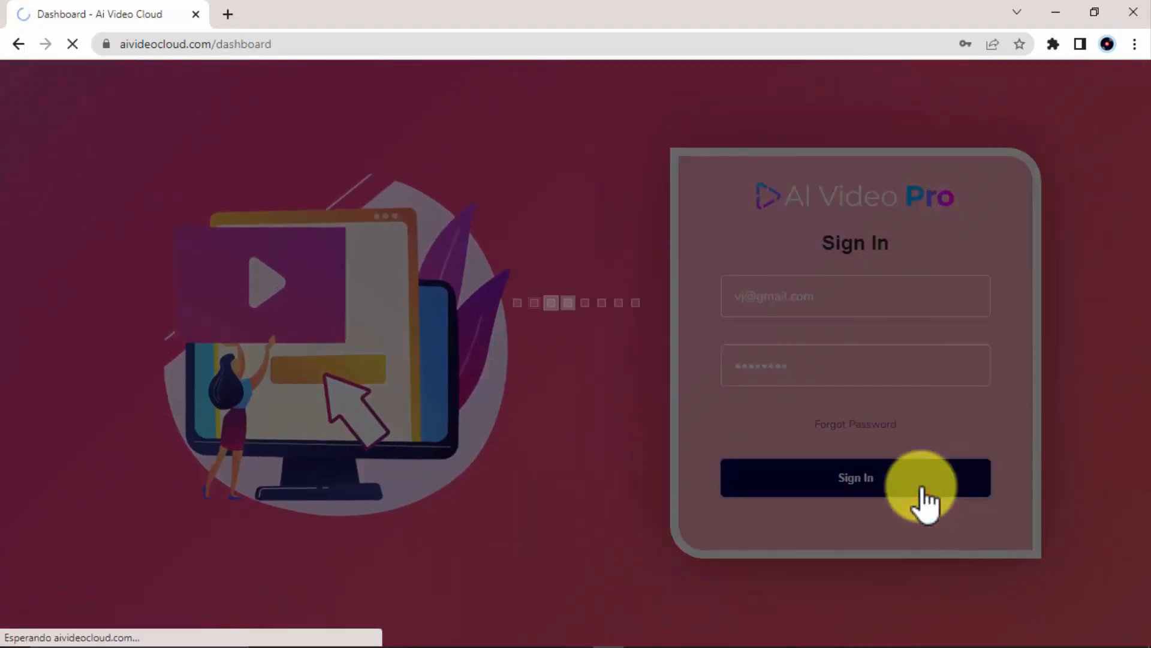
pyautogui.click(856, 477)
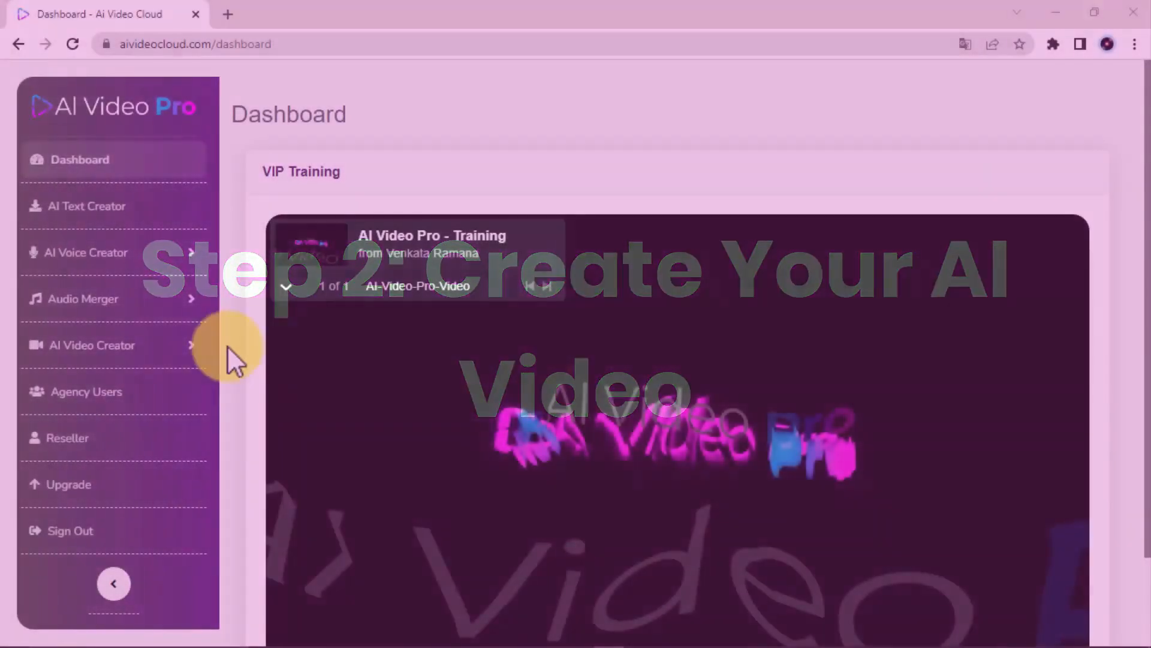
# - Create a new AI video, confirm its title and choose Youtube Short (1080p) resolution
pyautogui.click(93, 345)
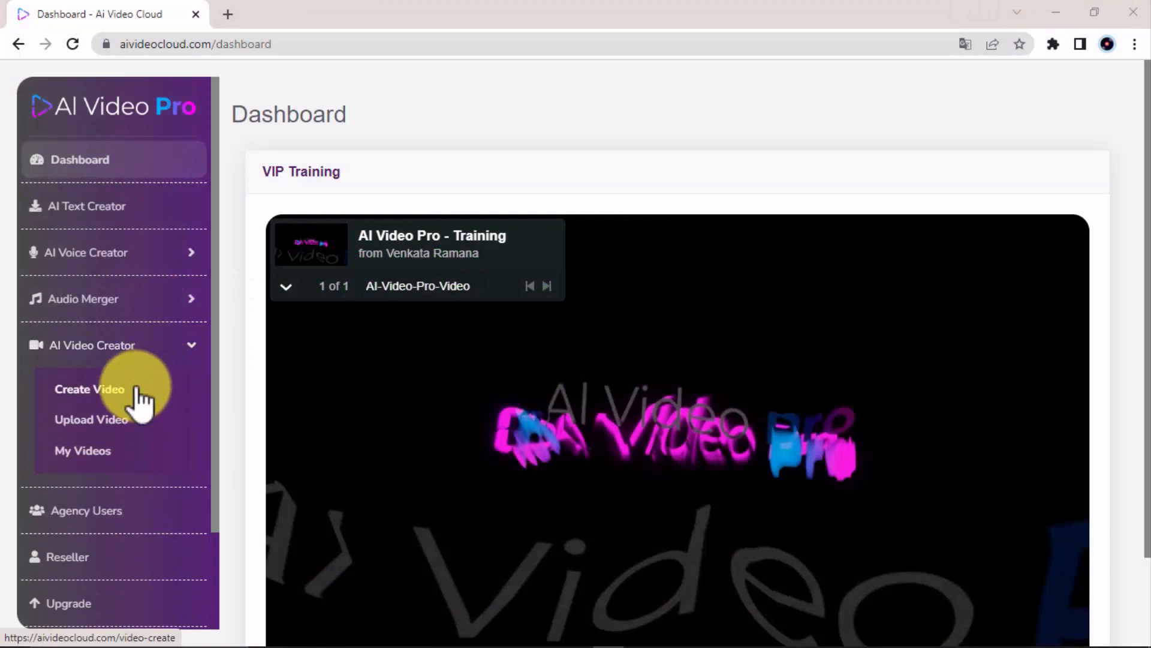
pyautogui.click(89, 389)
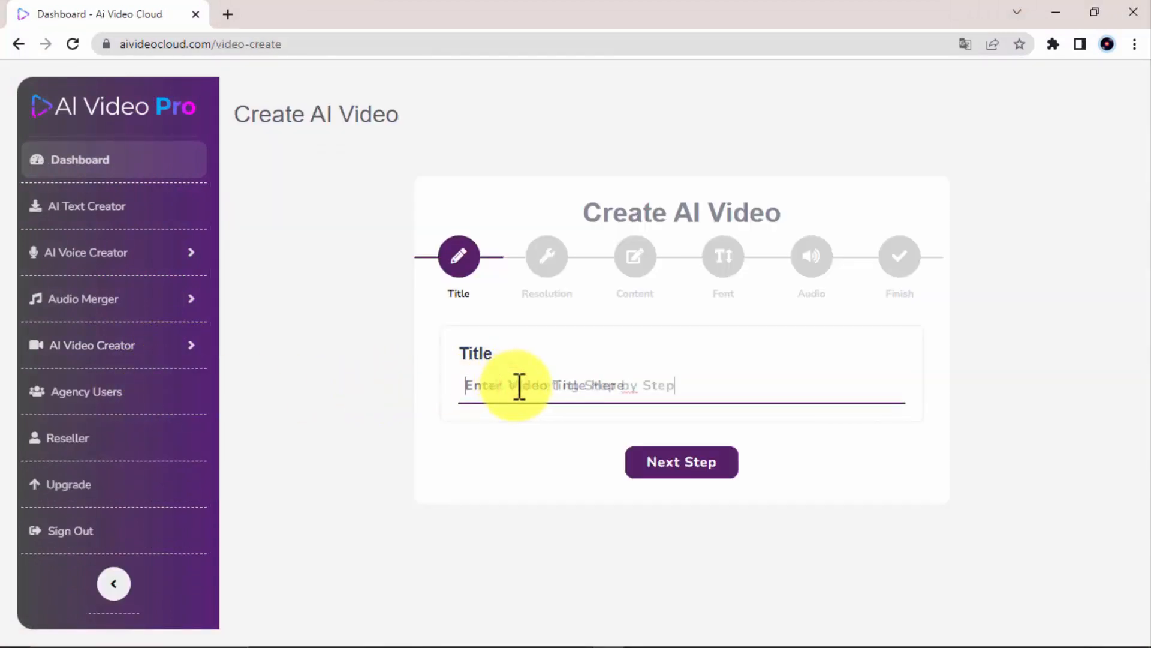
pyautogui.click(681, 461)
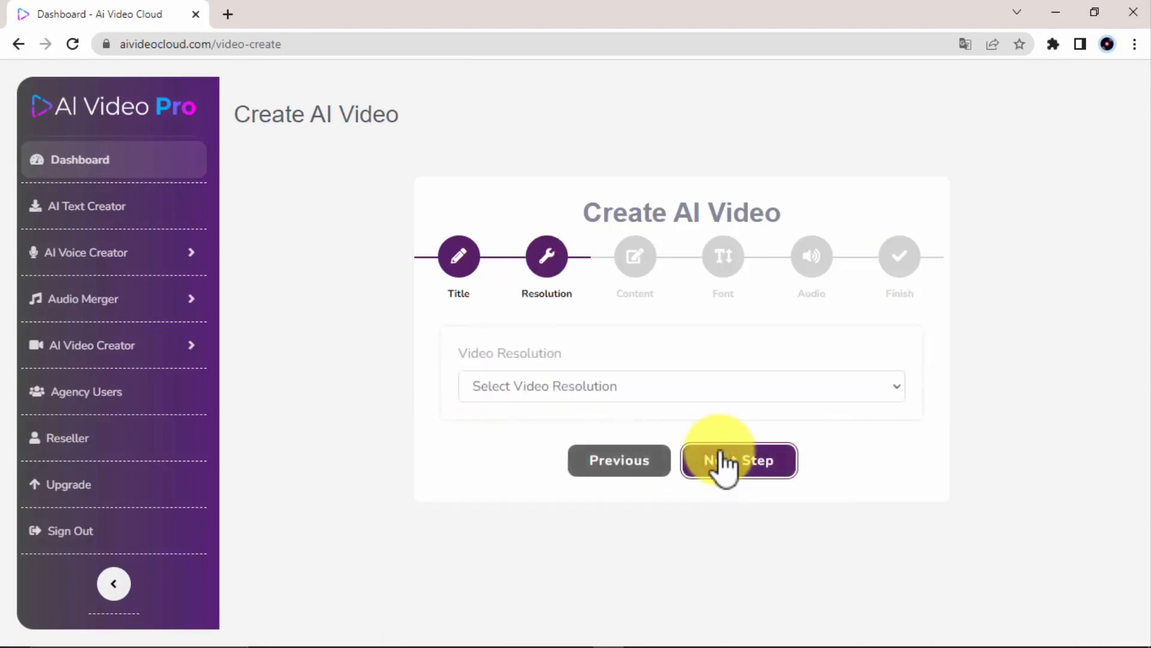
pyautogui.click(679, 386)
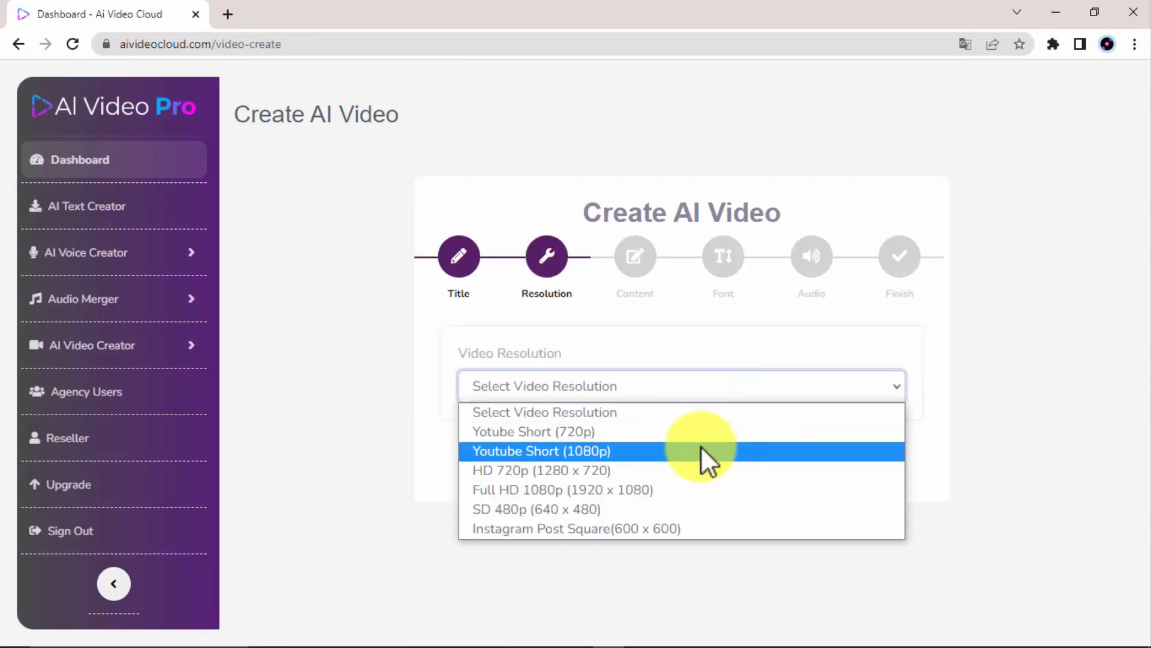
pyautogui.click(543, 451)
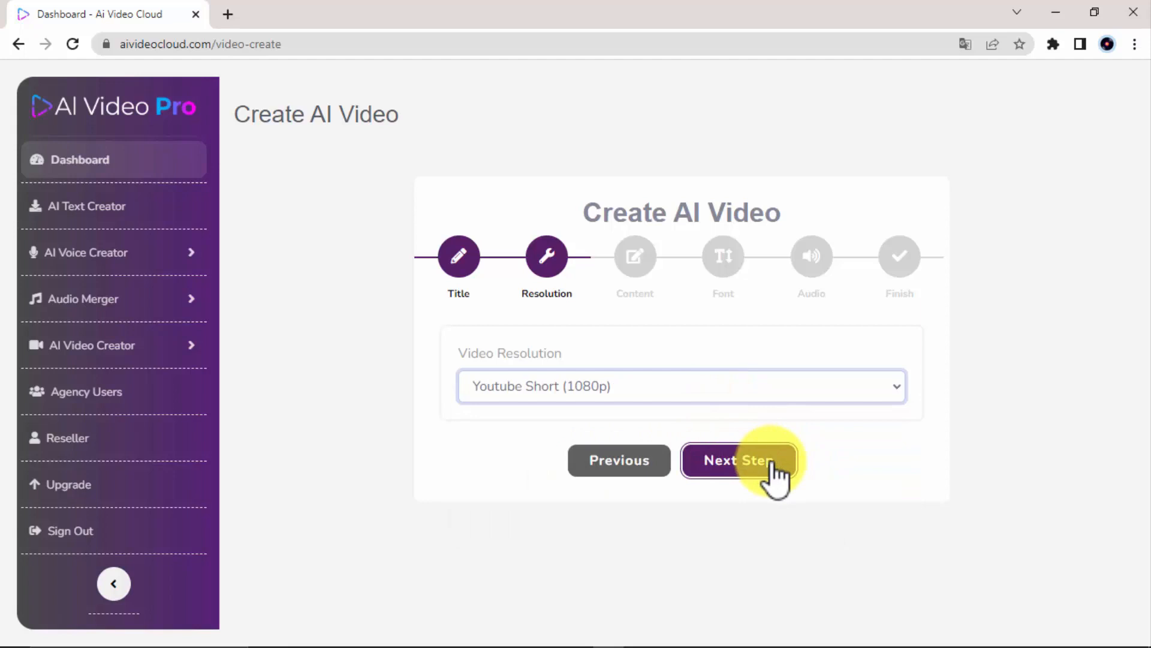
# - Search 'Email Marketing Step by Step' to generate content and review the results
pyautogui.click(740, 460)
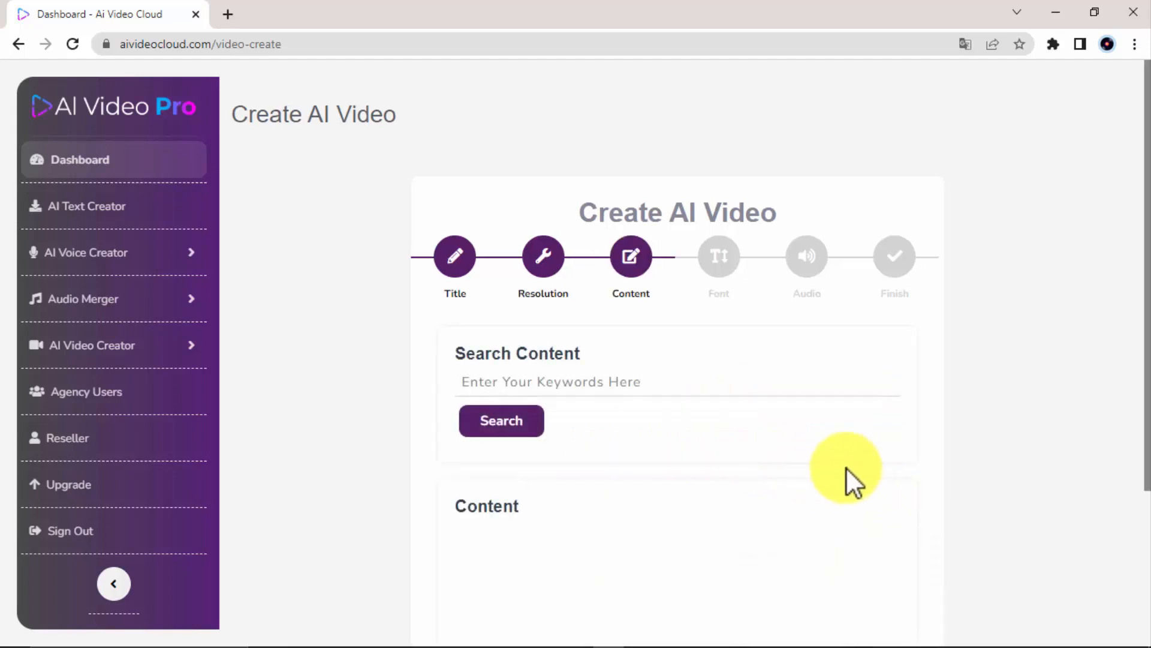
pyautogui.write('Email Marketing Step by Step')
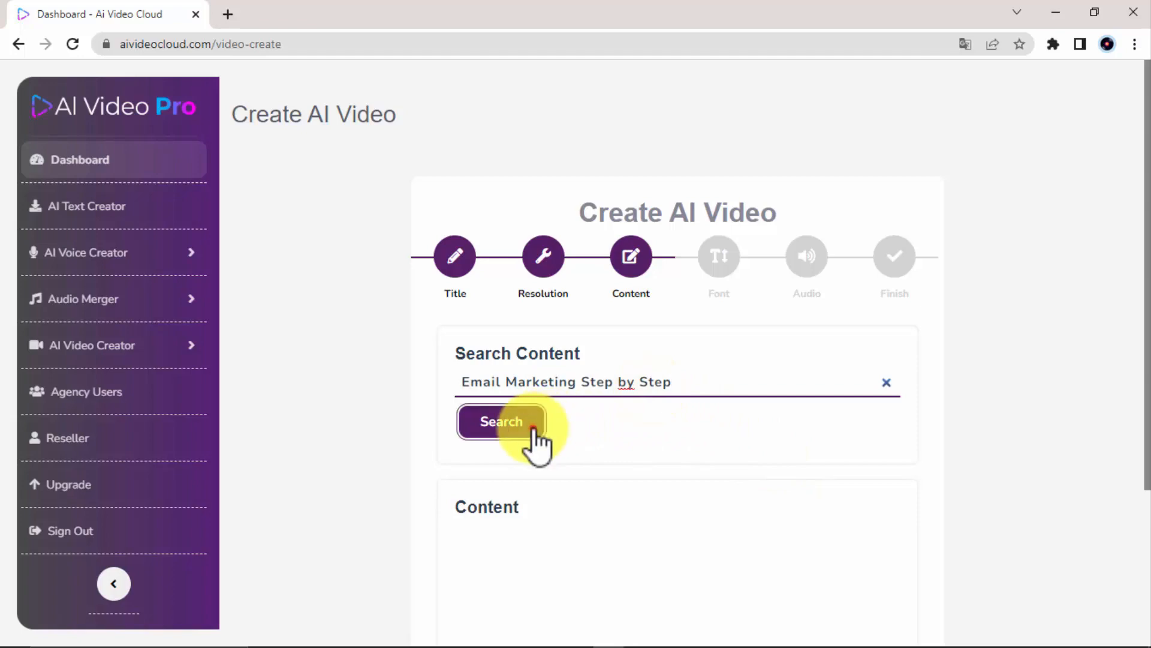
pyautogui.click(502, 423)
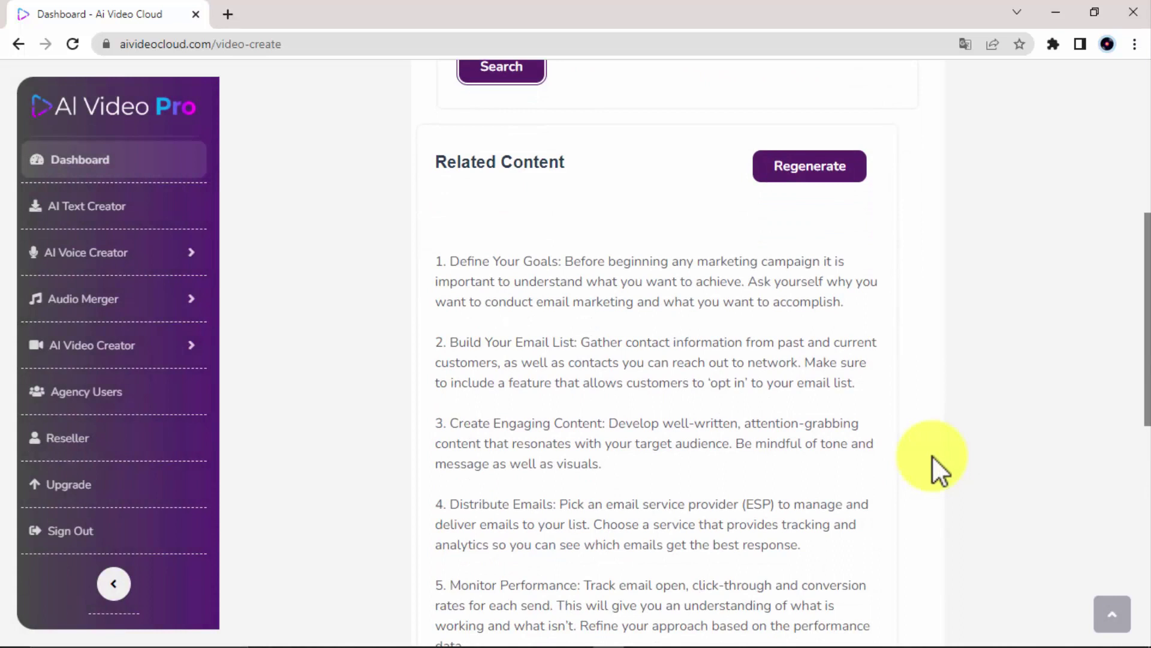
pyautogui.scroll(-3)
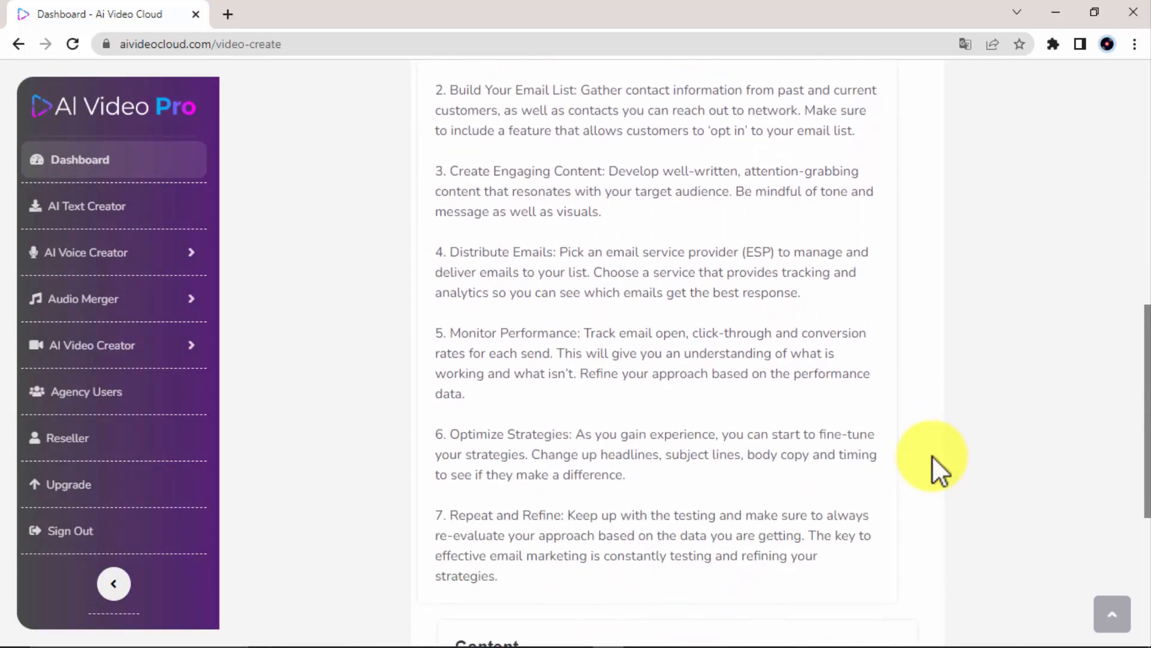
pyautogui.scroll(-3)
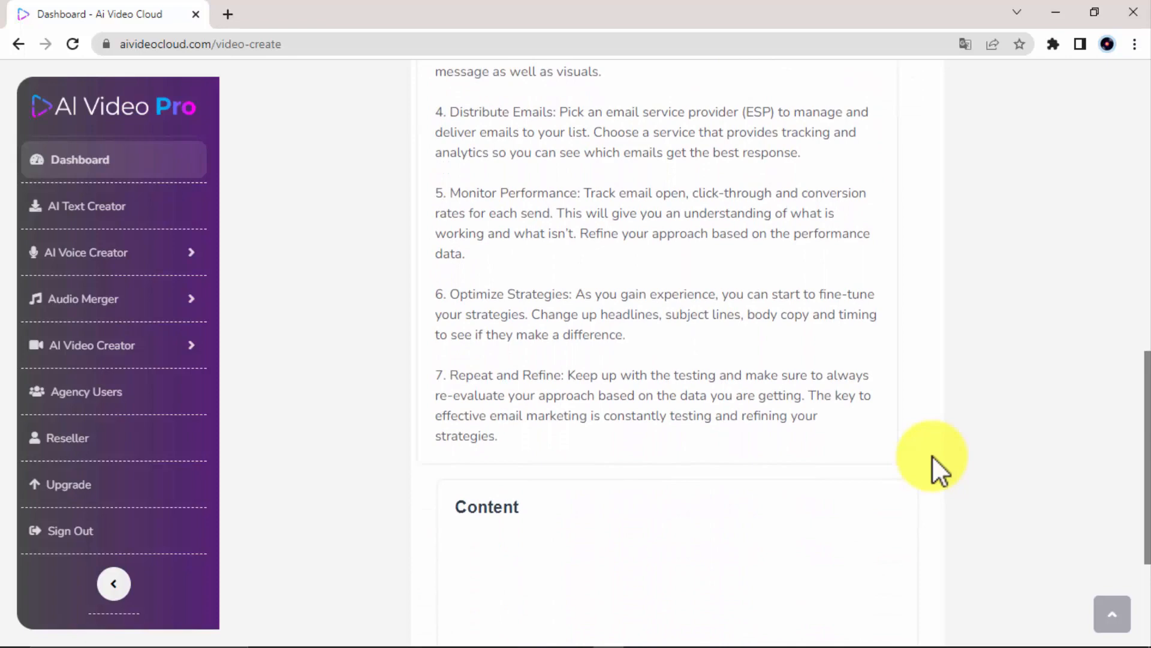
pyautogui.scroll(-3)
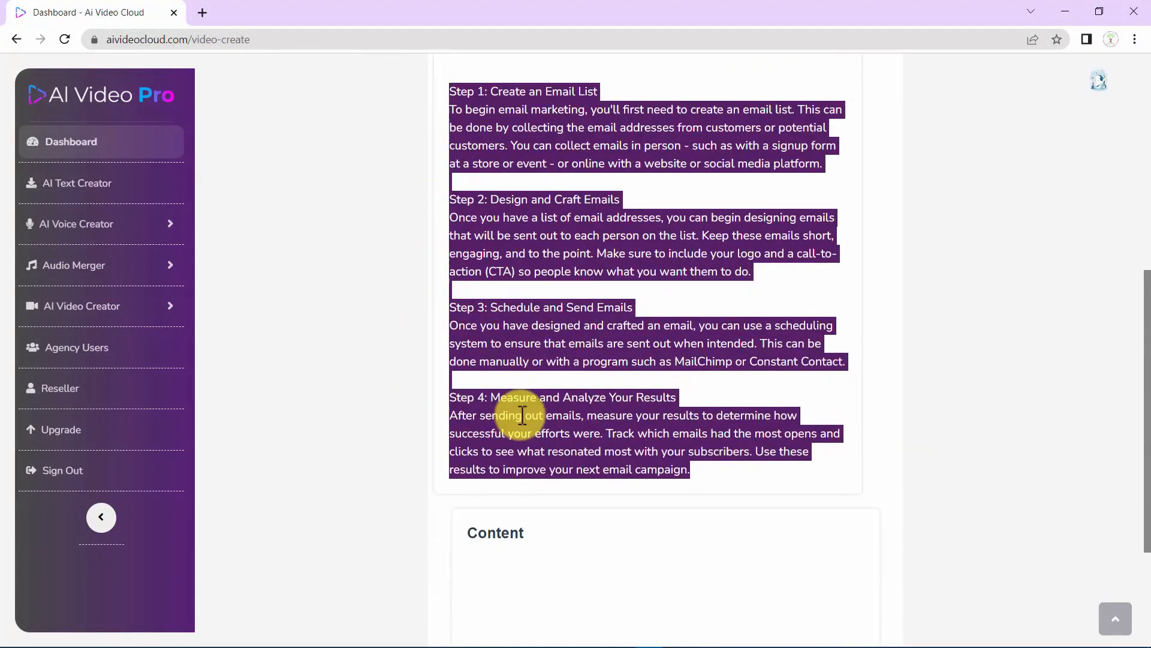
# - Paste the generated email marketing steps into the Content box and add a new slide
pyautogui.scroll(-3)
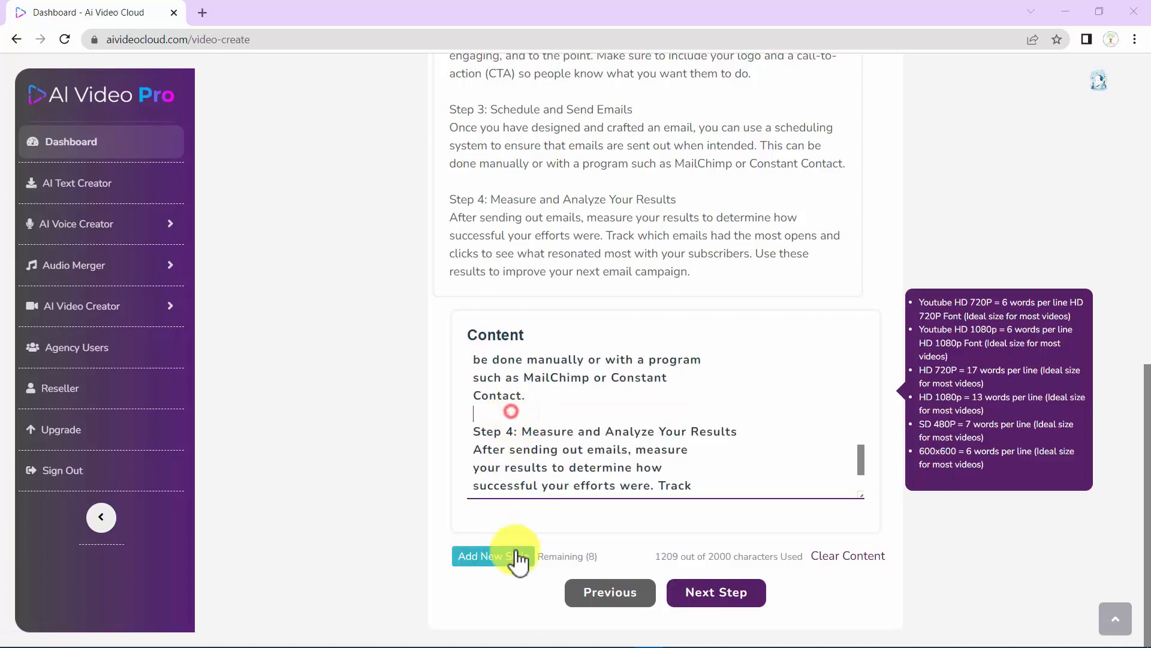
pyautogui.click(492, 557)
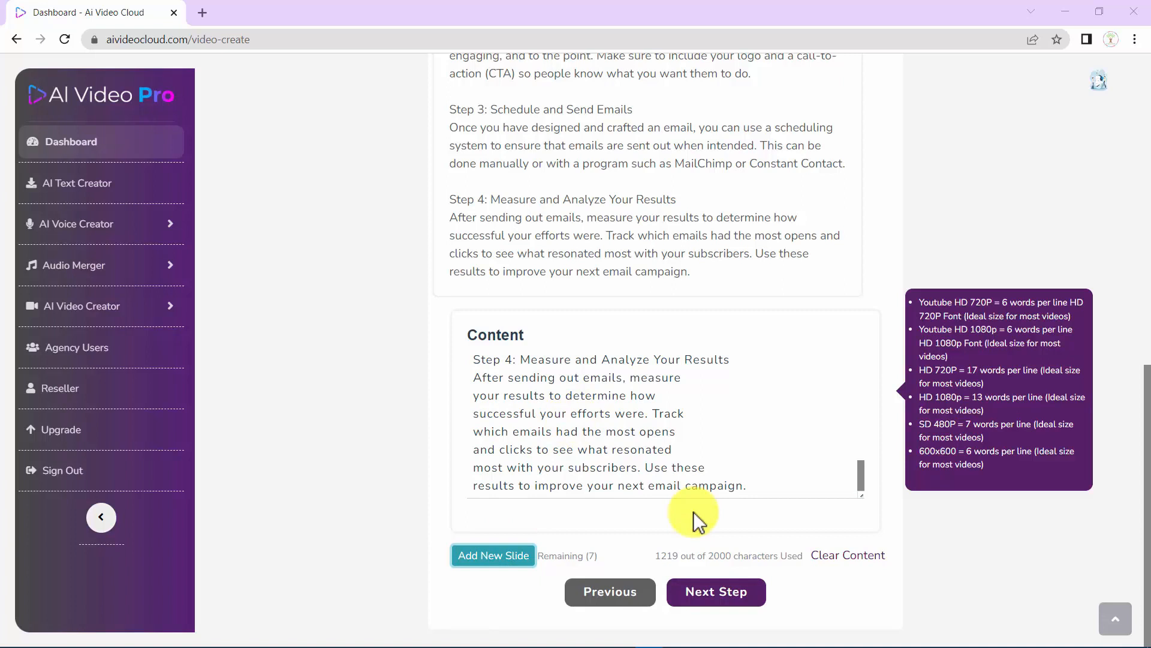
# - Set the font family to Helvetica with a muted red font colour
pyautogui.click(716, 592)
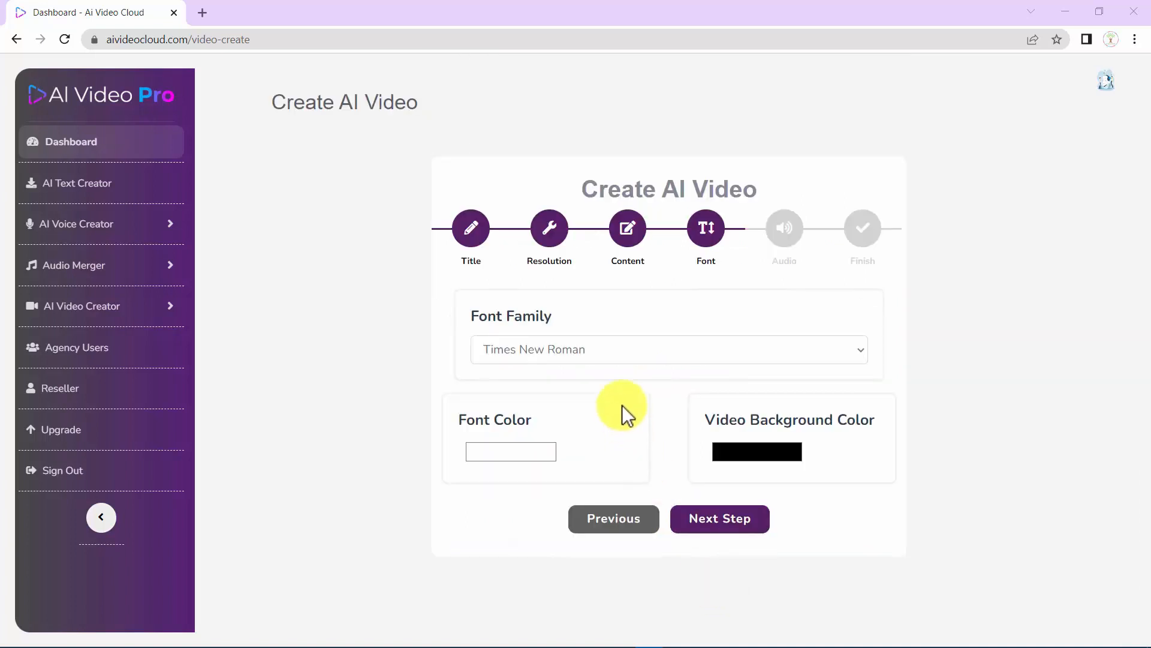
pyautogui.click(669, 350)
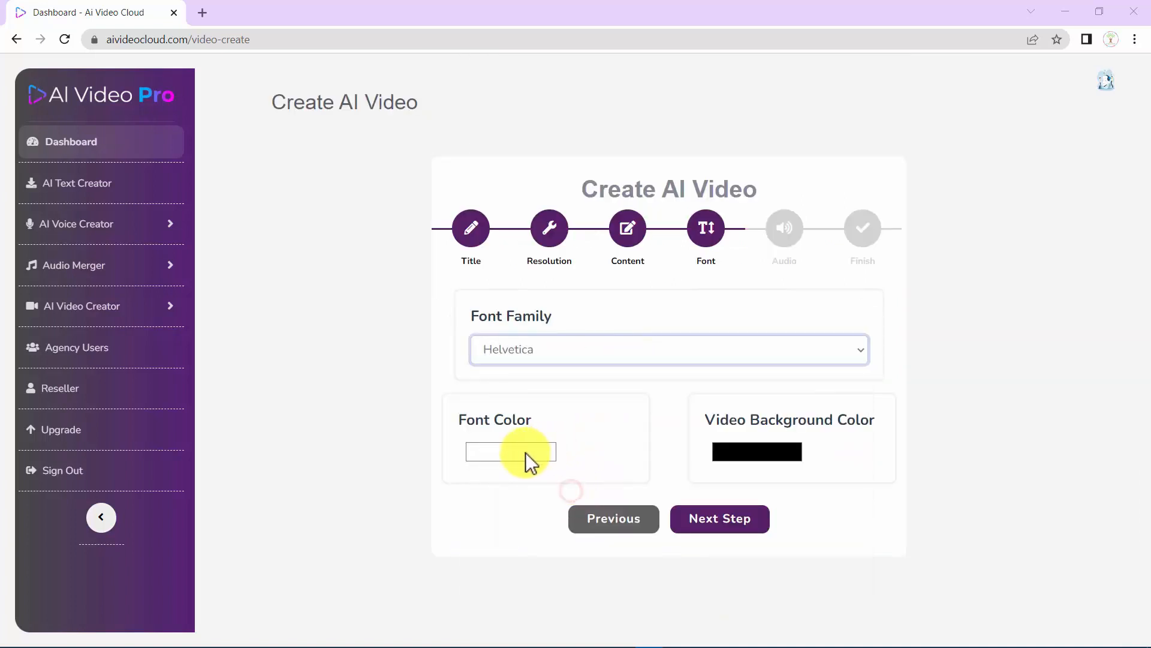
pyautogui.click(511, 451)
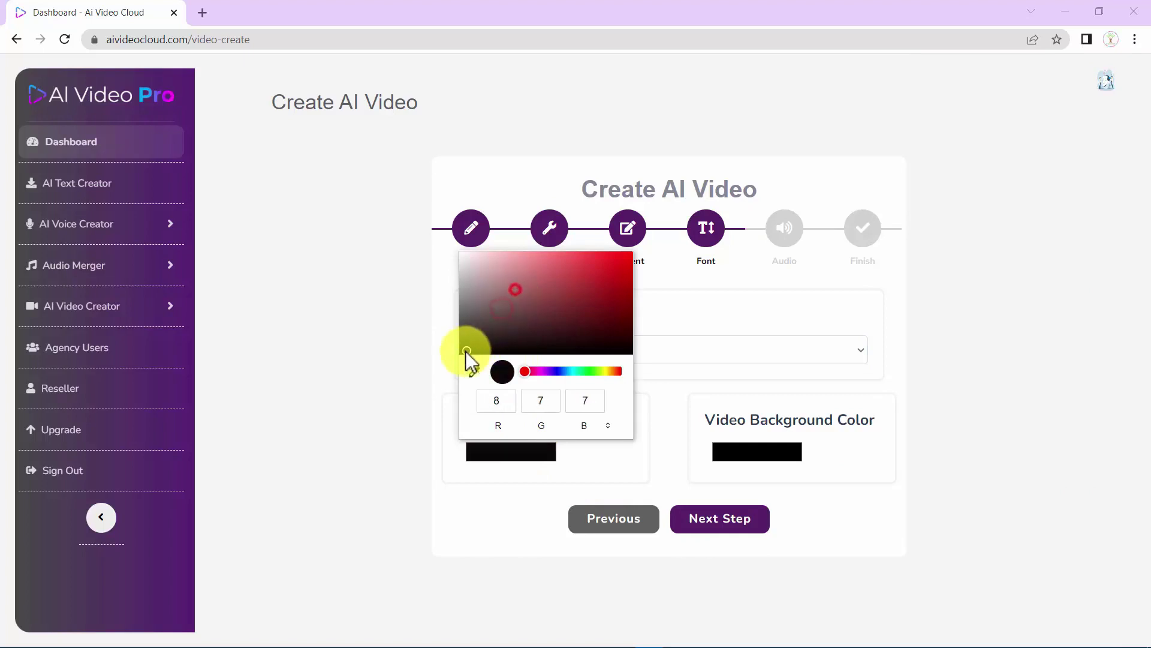
pyautogui.click(558, 299)
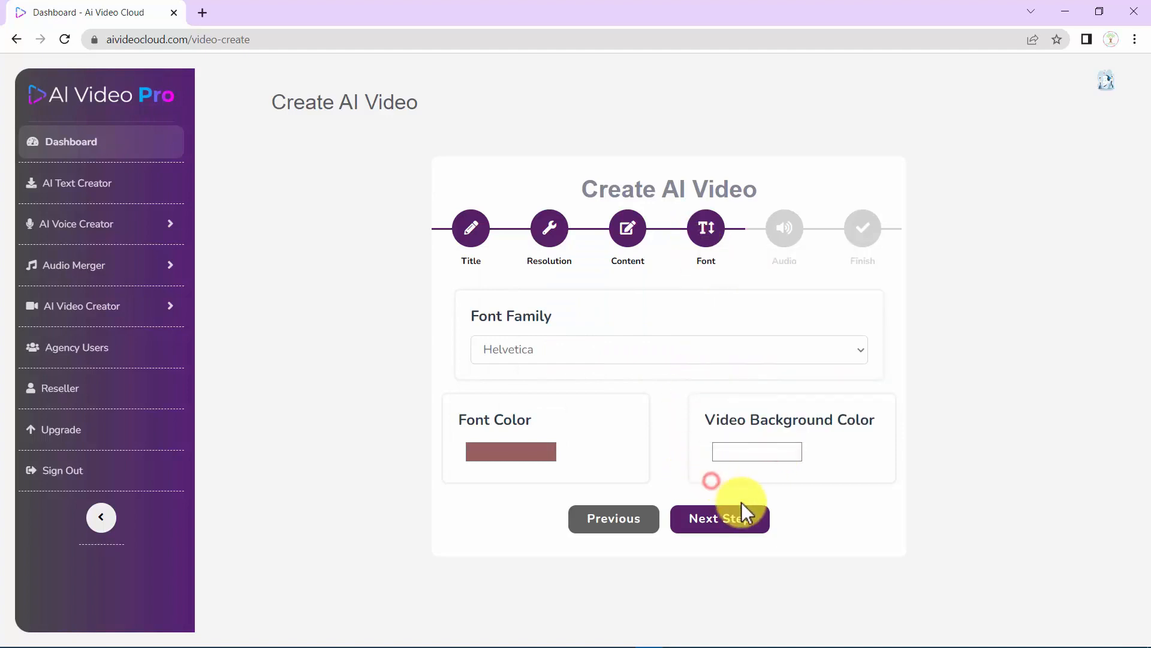
# - Keep the Female, Amber voice and continue to the background music step
pyautogui.click(720, 518)
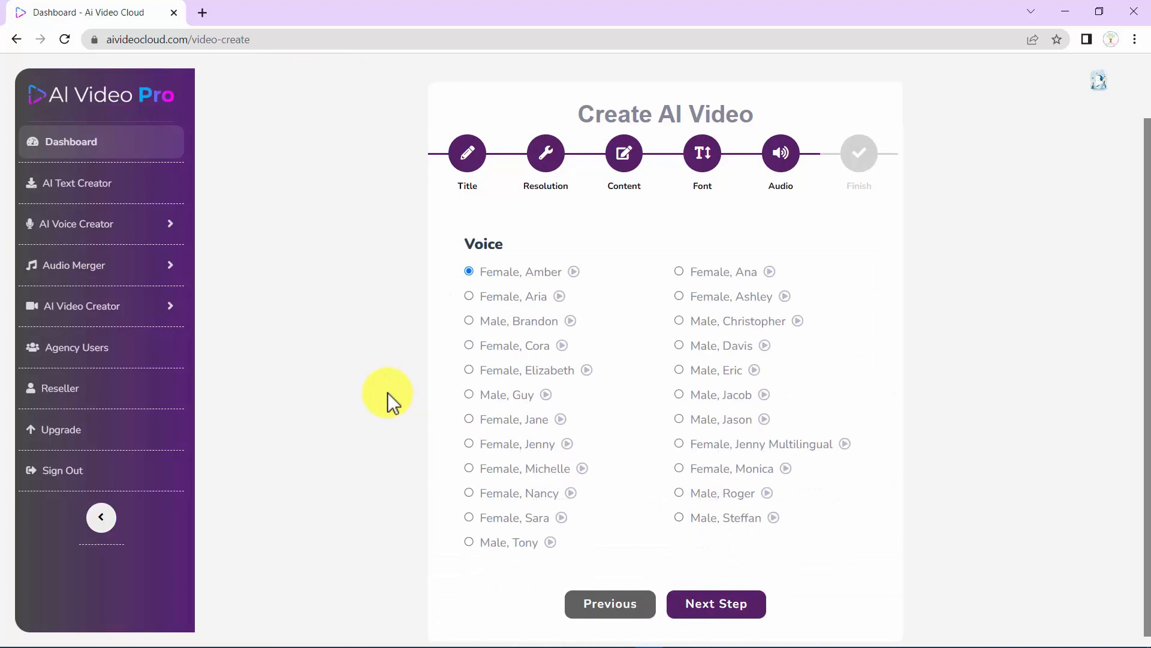
pyautogui.moveTo(470, 340)
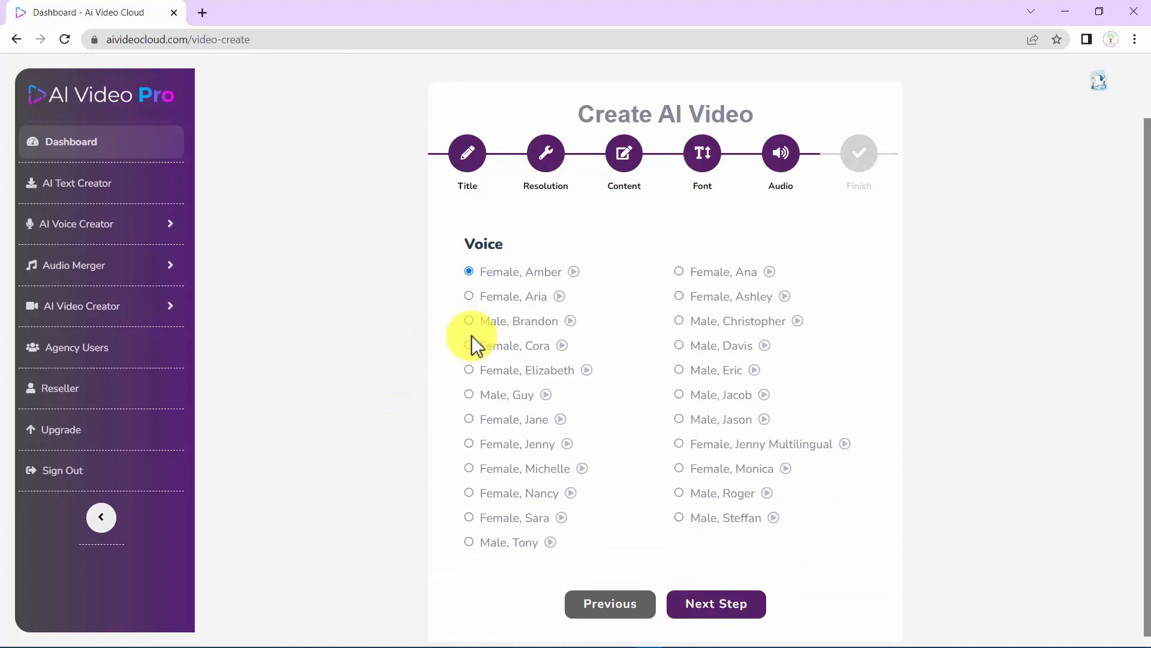
pyautogui.click(716, 603)
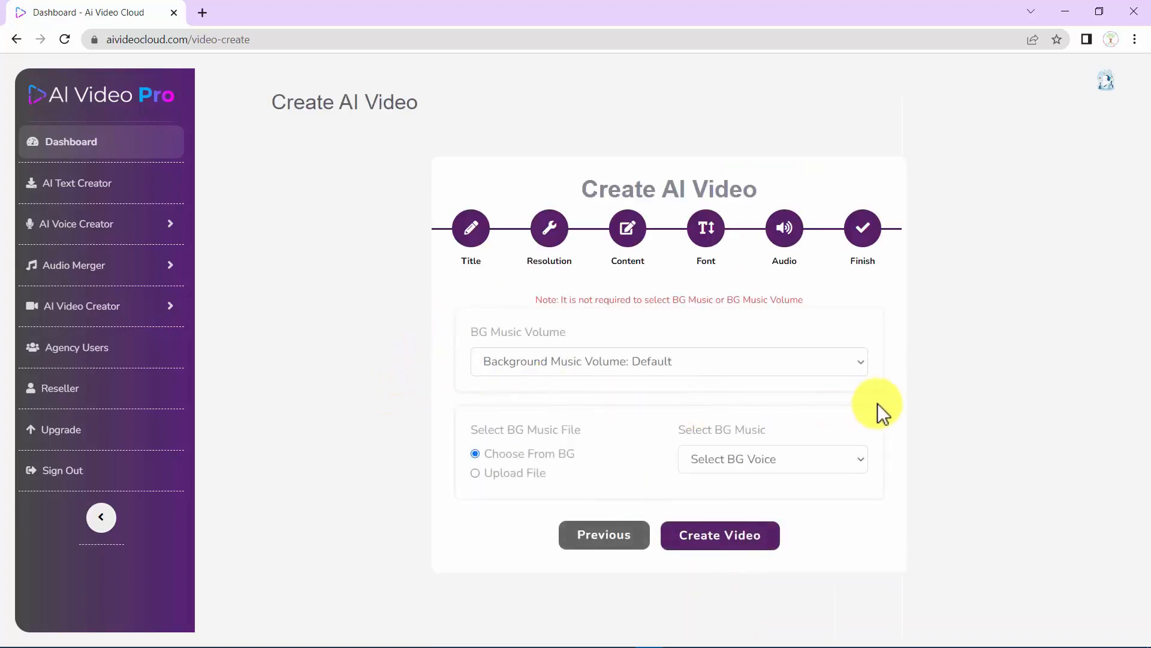
# - Choose fashion upbeat electronica music, preview it, set volume 0.10 and create the video
pyautogui.click(772, 458)
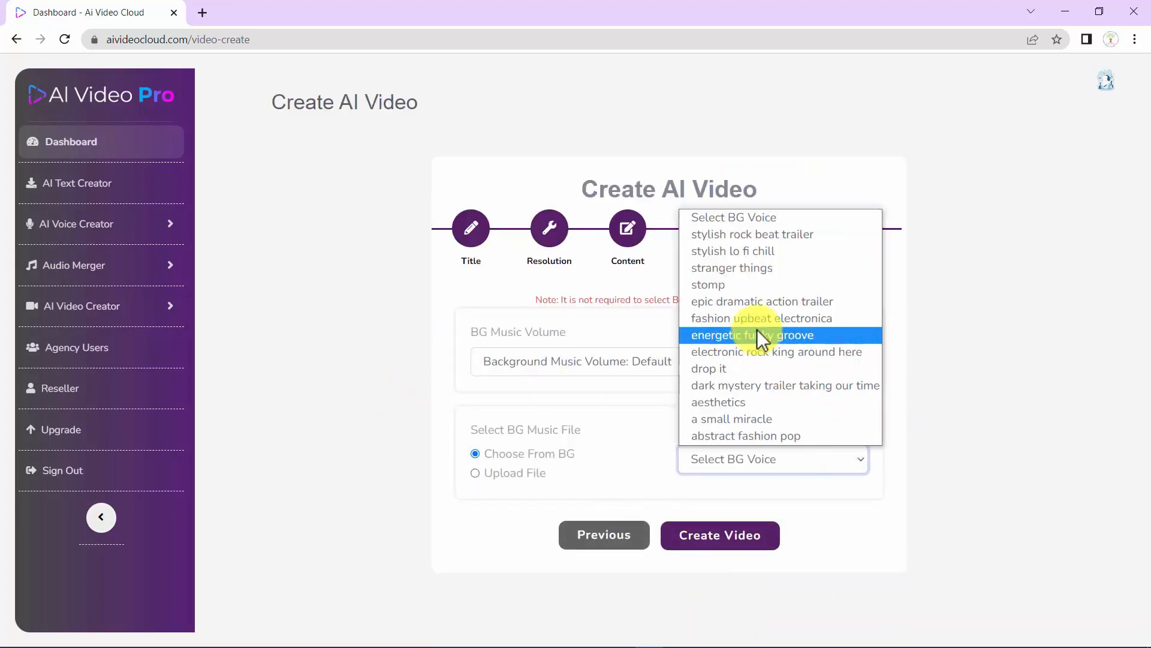
pyautogui.click(758, 318)
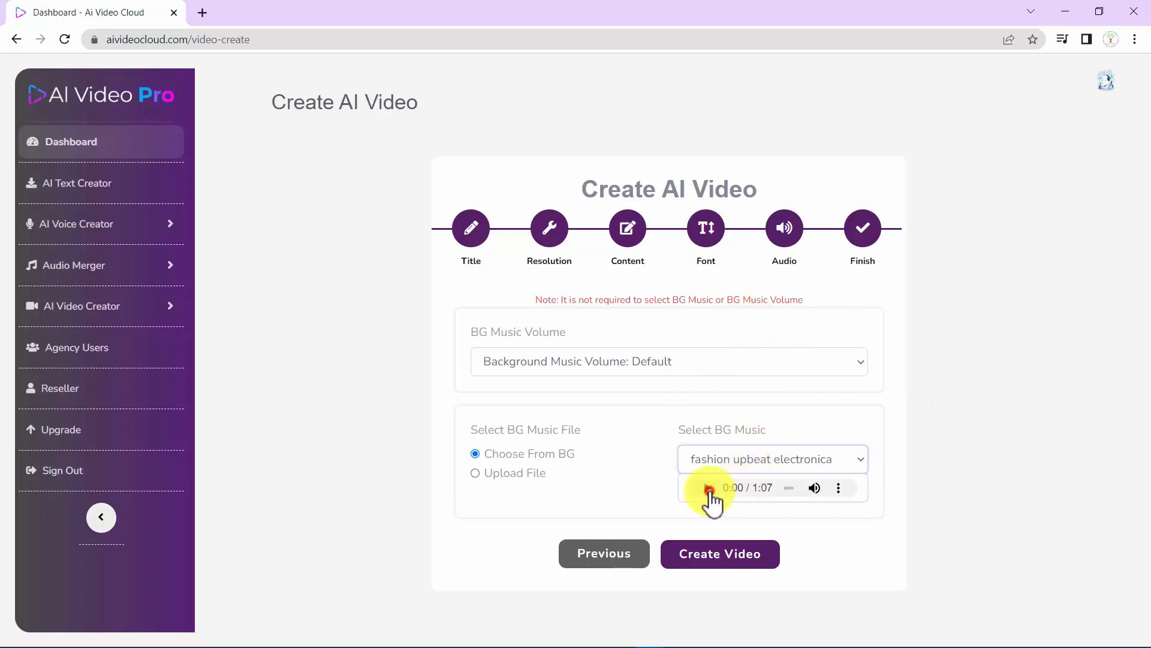
pyautogui.click(709, 487)
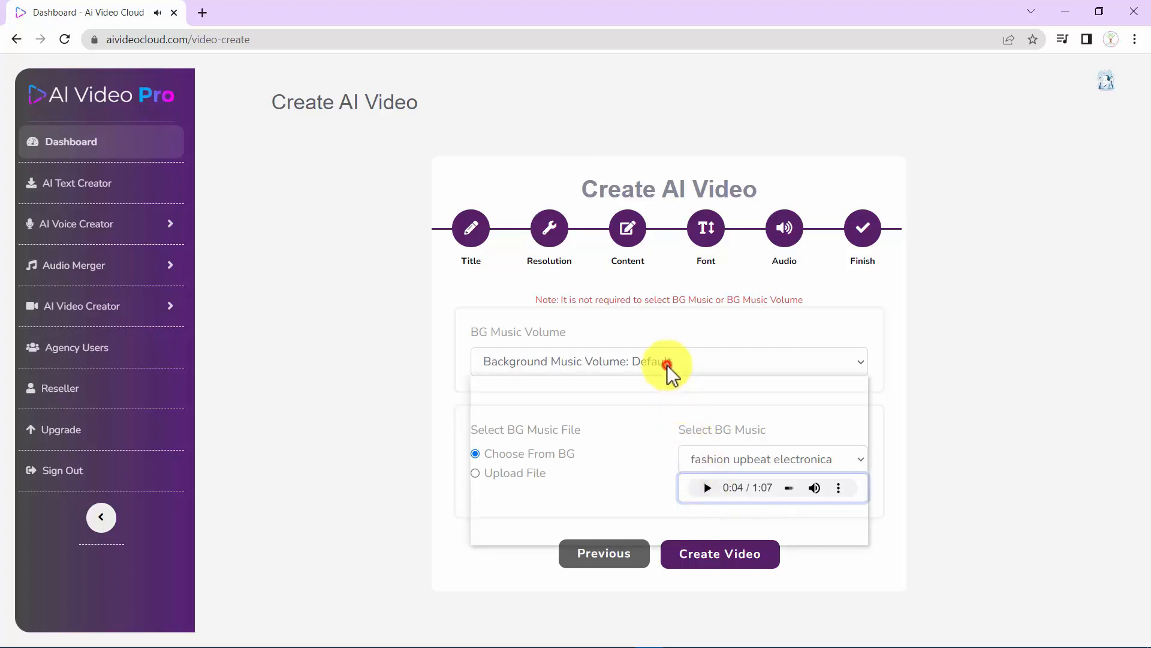
pyautogui.click(668, 361)
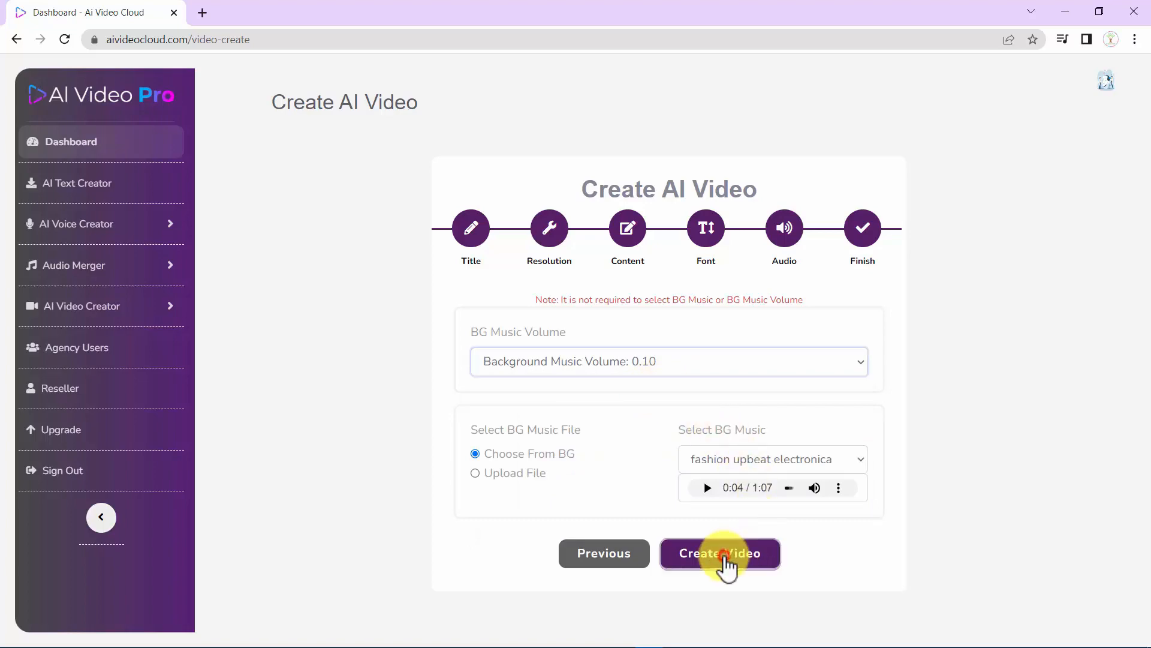
pyautogui.click(720, 554)
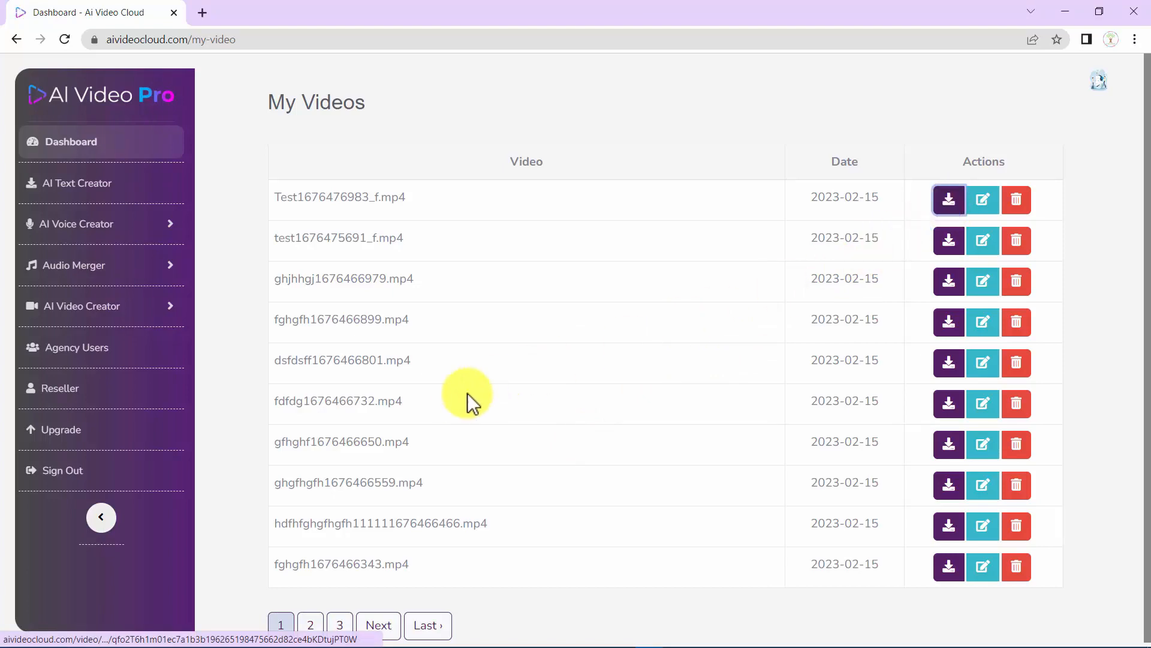
pyautogui.click(948, 199)
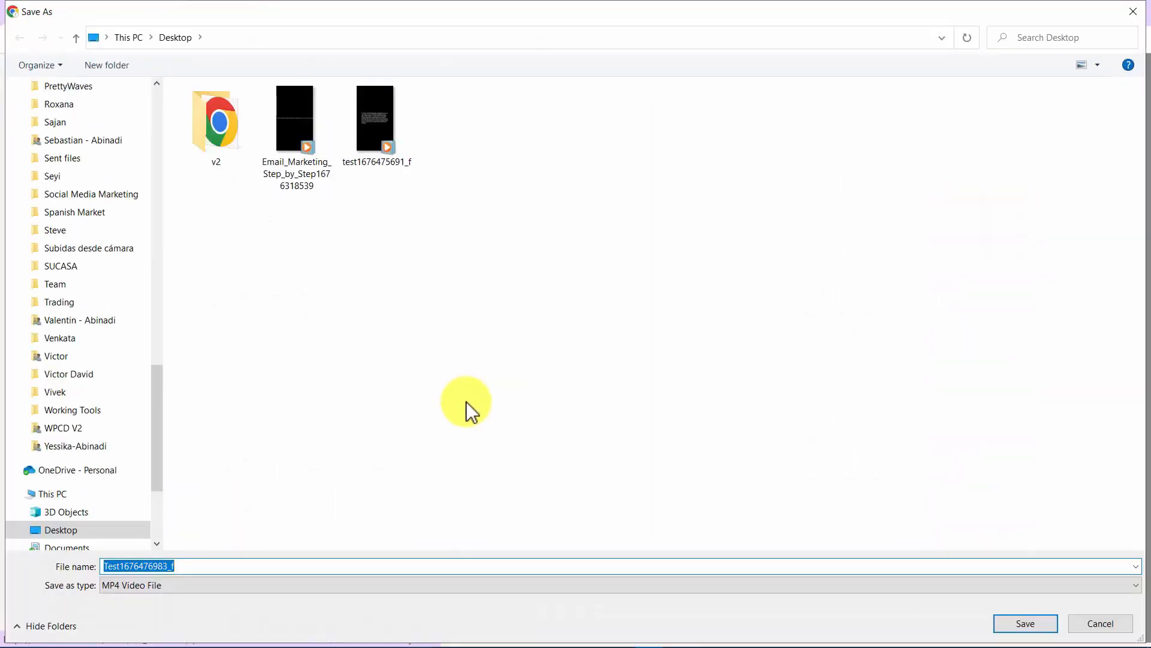
pyautogui.click(1025, 623)
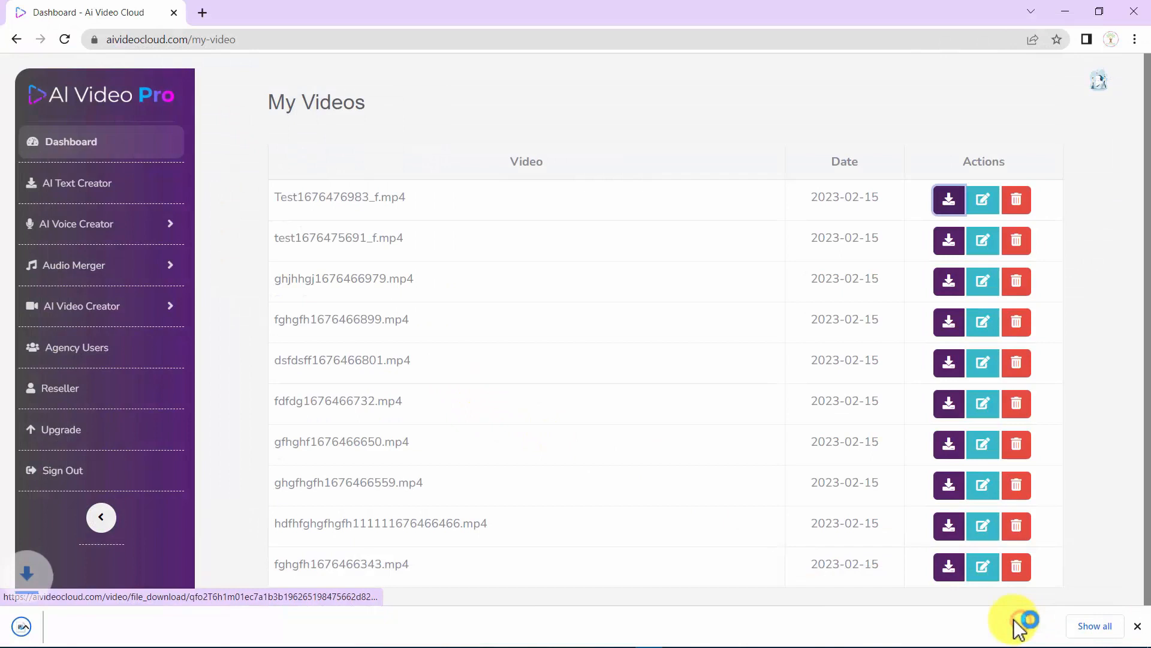
pyautogui.click(949, 199)
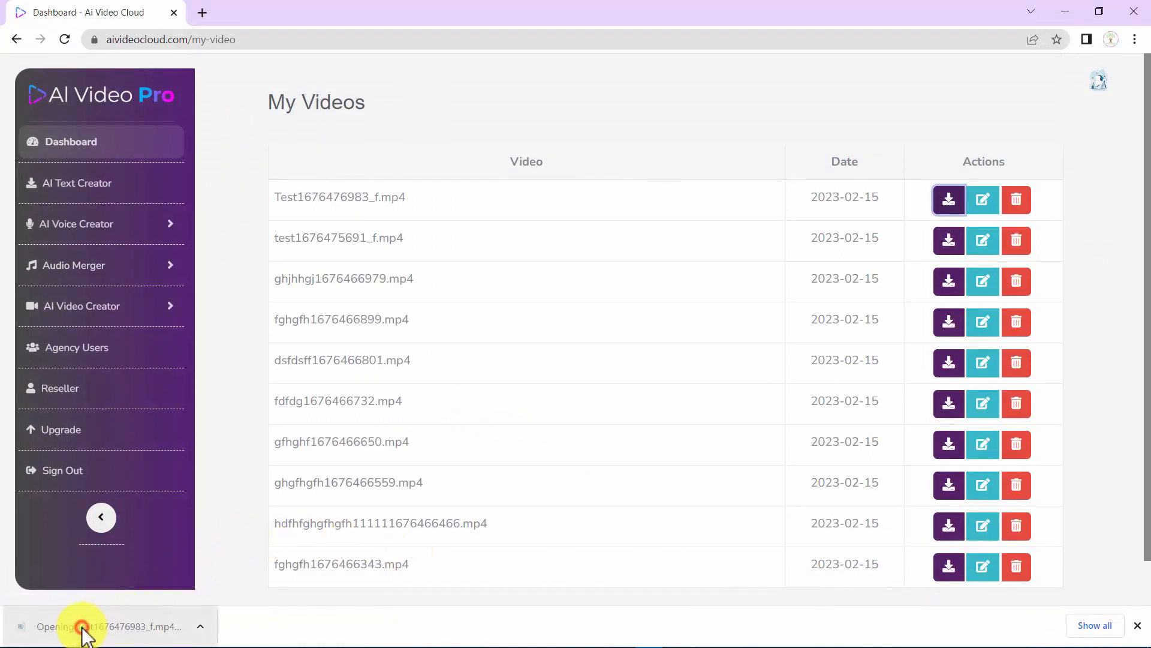
pyautogui.moveTo(609, 511)
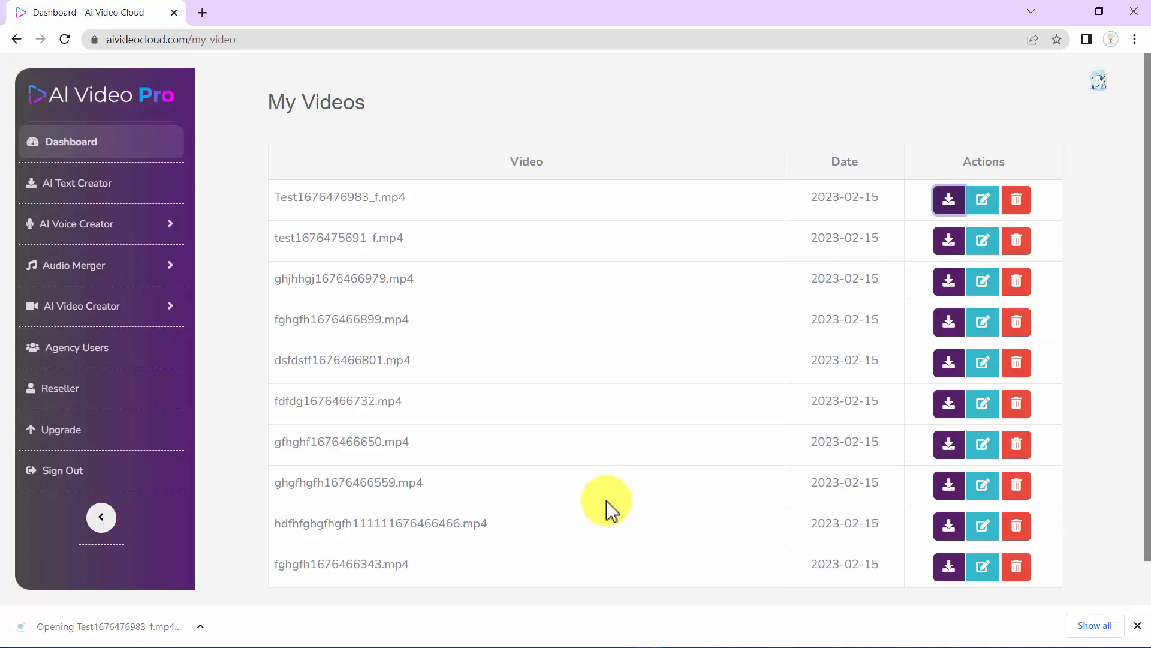
pyautogui.click(949, 199)
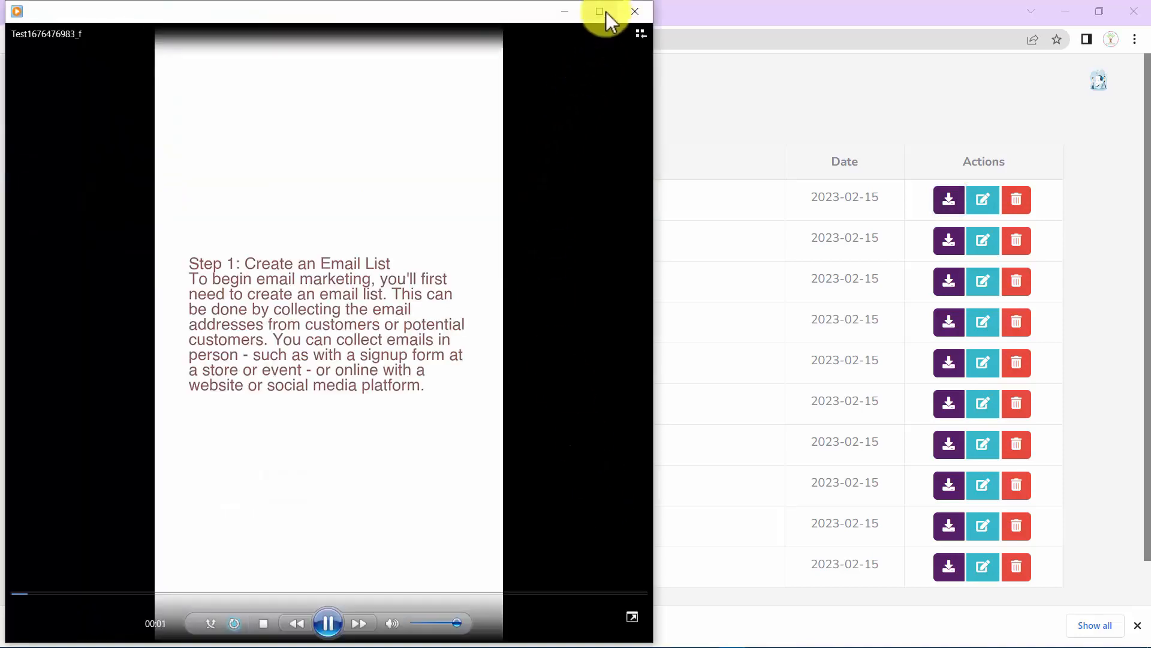
pyautogui.click(600, 11)
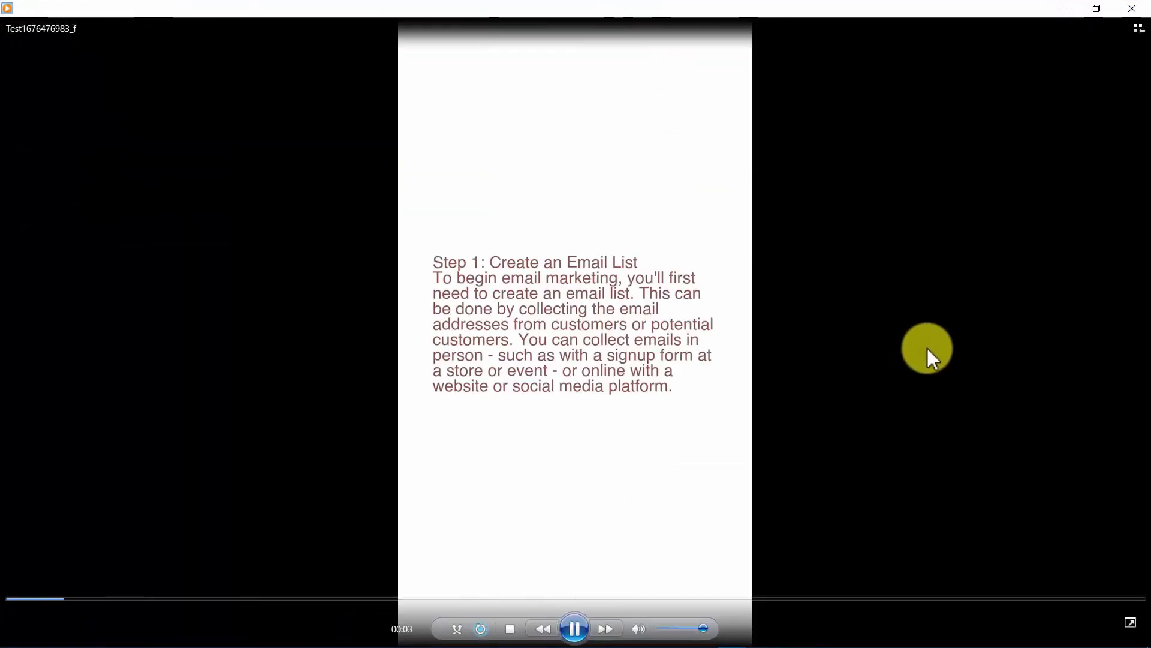
pyautogui.moveTo(928, 597)
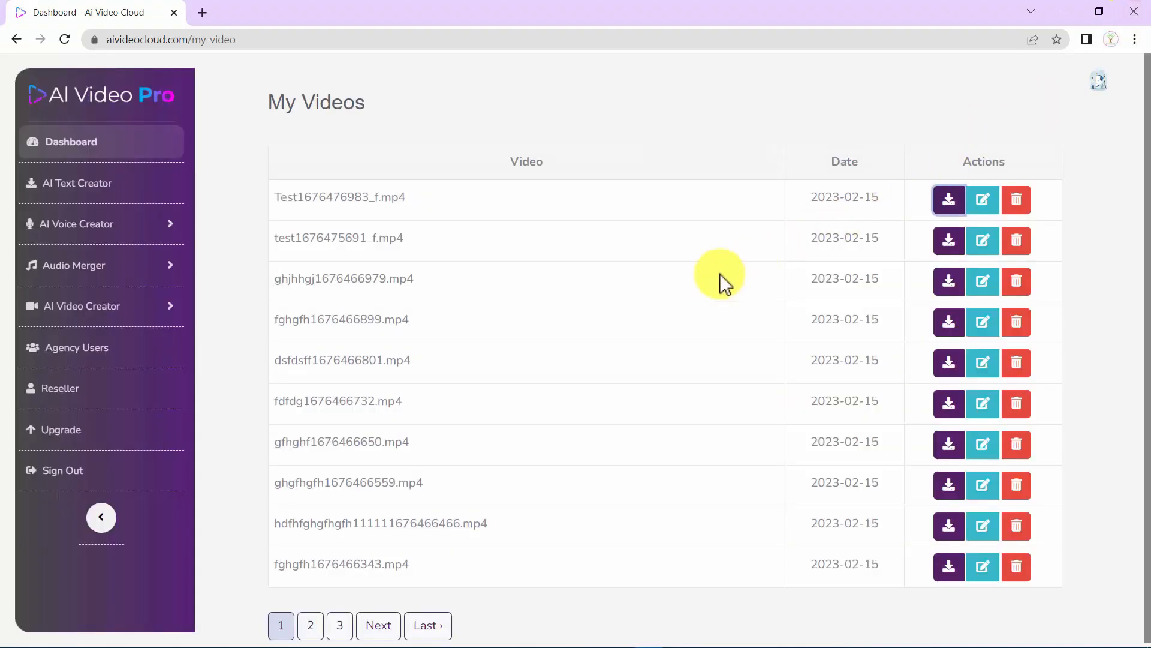
pyautogui.moveTo(699, 297)
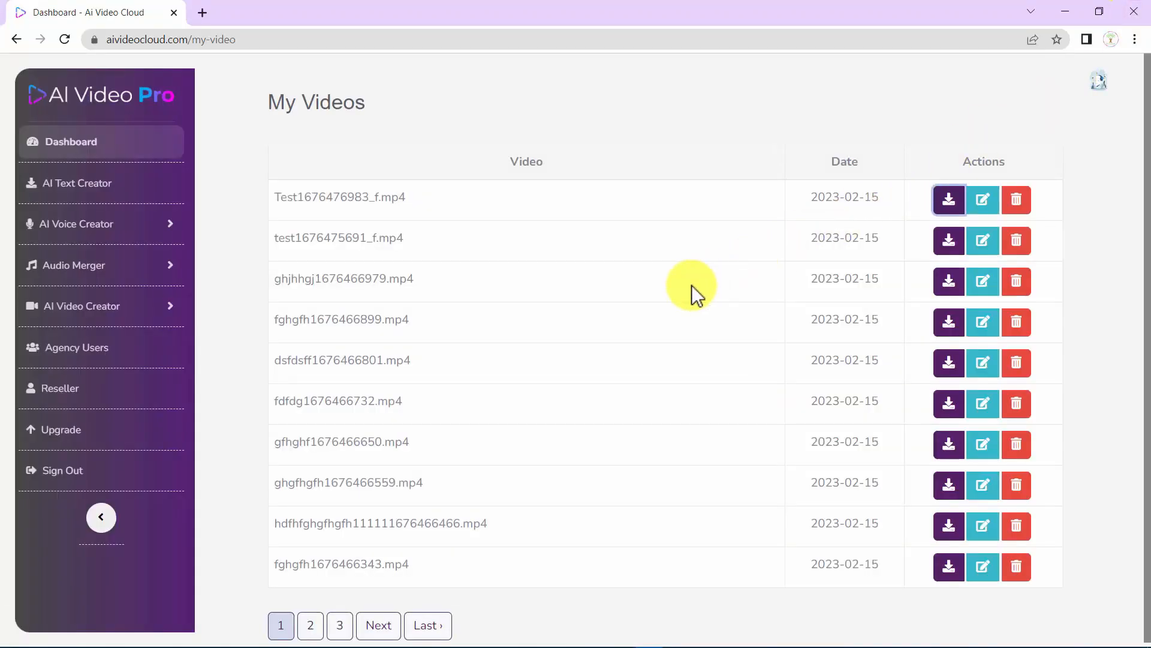
pyautogui.moveTo(948, 240)
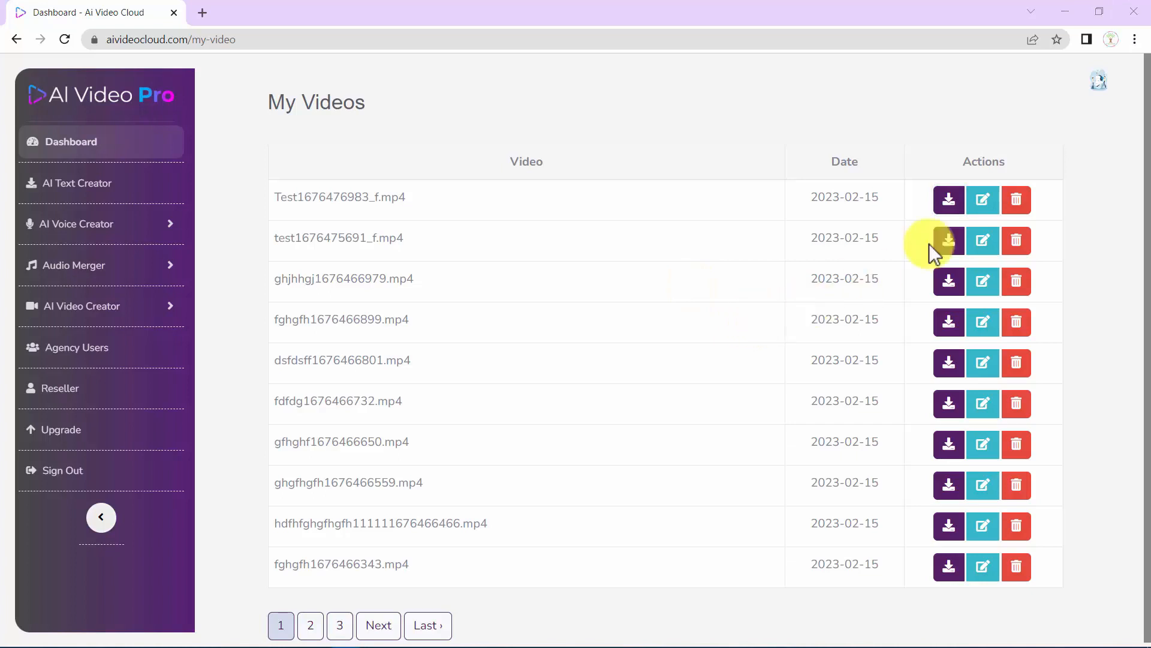
# - Edit the second video and view its text, speed, trim, Image, Video and Audio panels
pyautogui.click(982, 240)
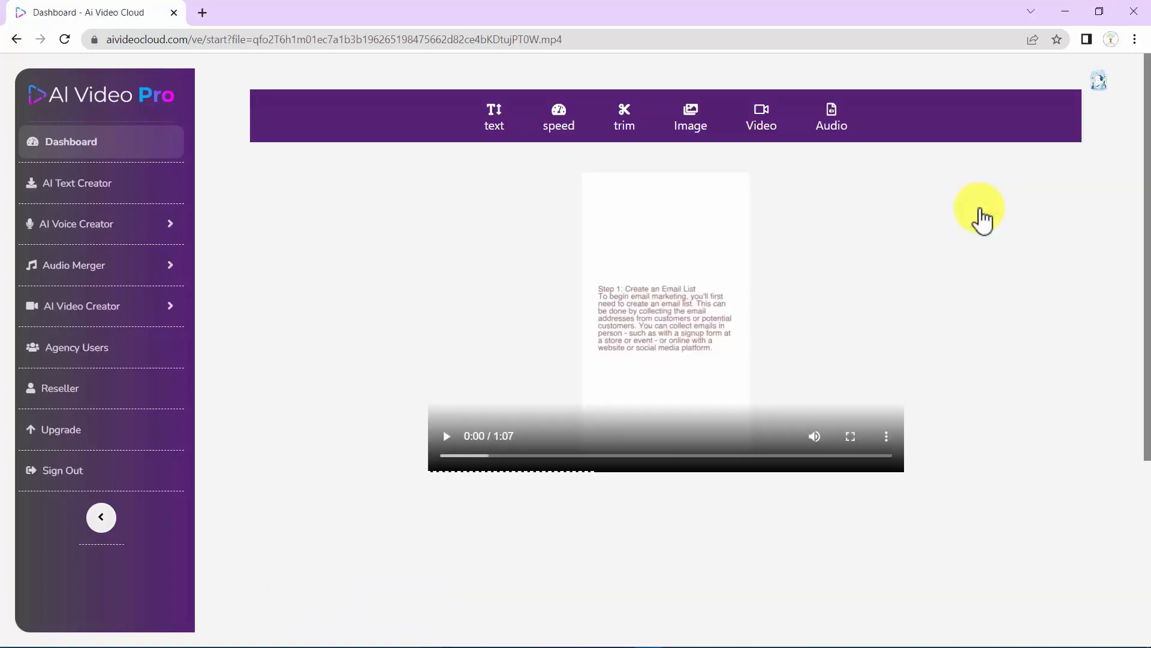
pyautogui.click(494, 116)
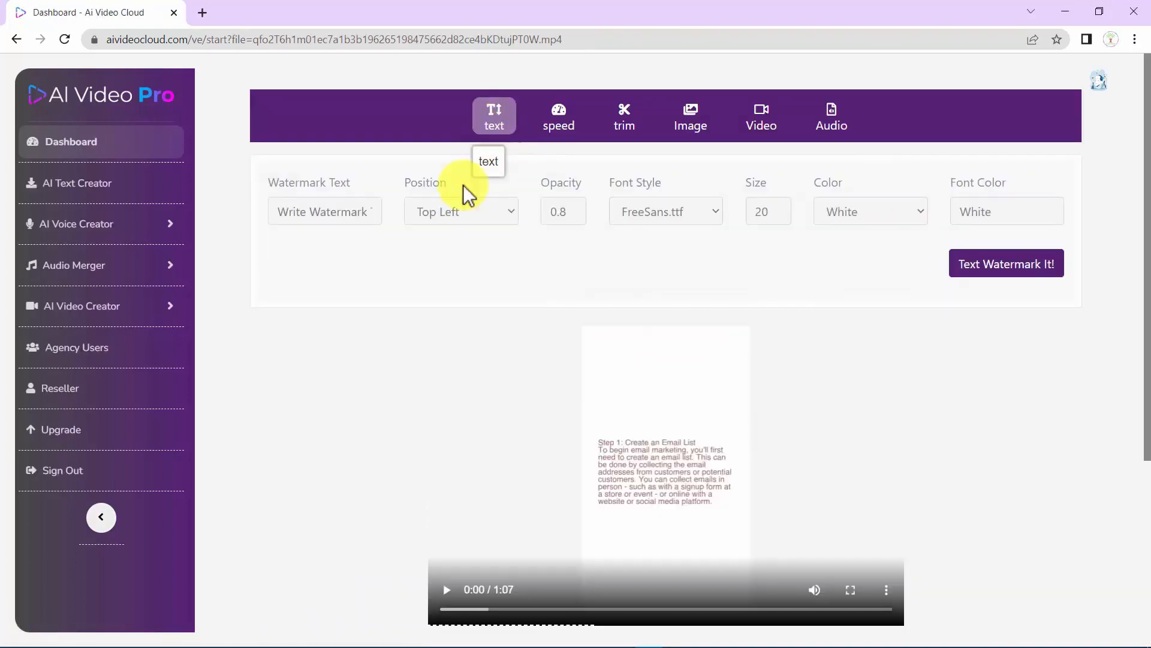
pyautogui.click(559, 116)
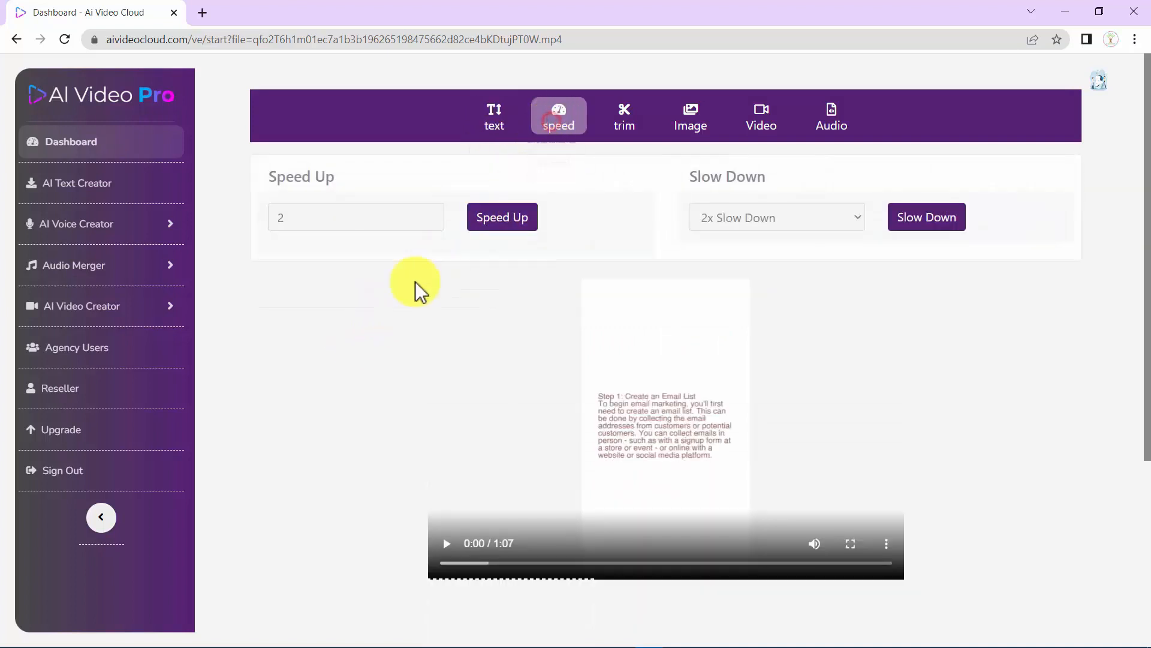
pyautogui.click(624, 115)
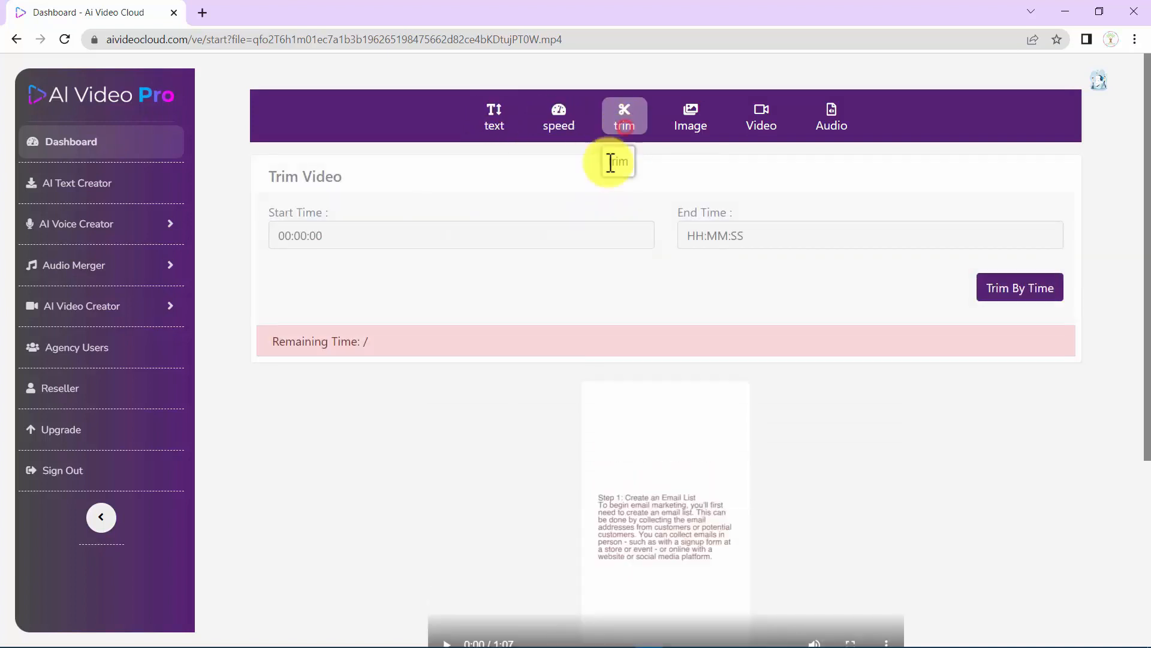
pyautogui.click(691, 115)
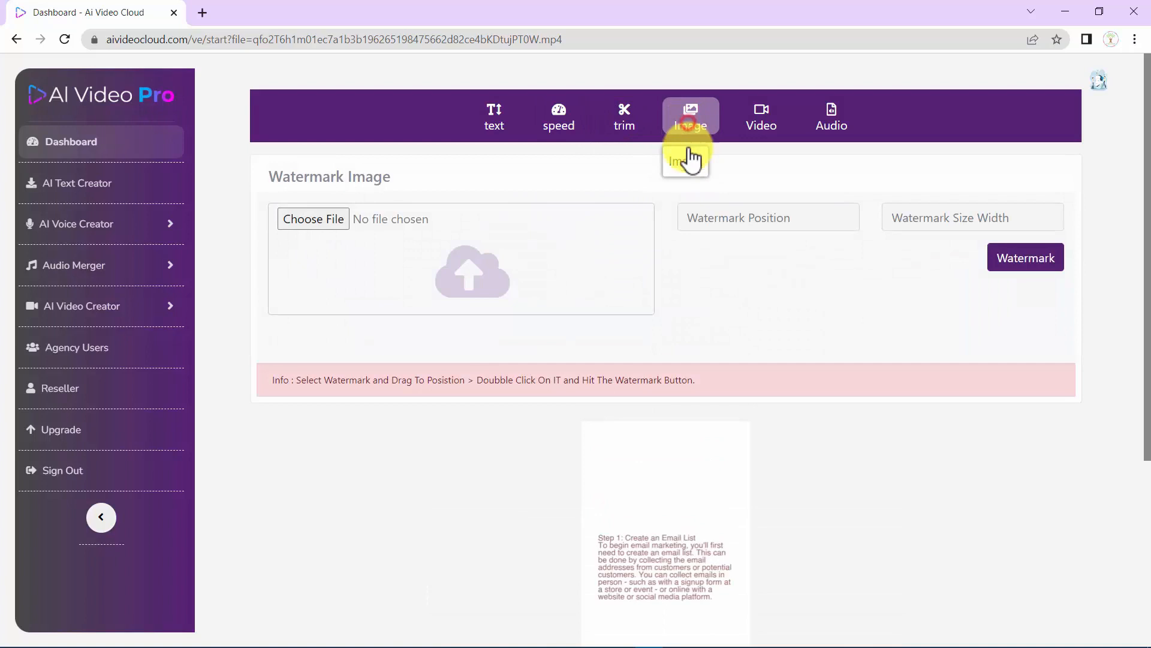
pyautogui.moveTo(764, 120)
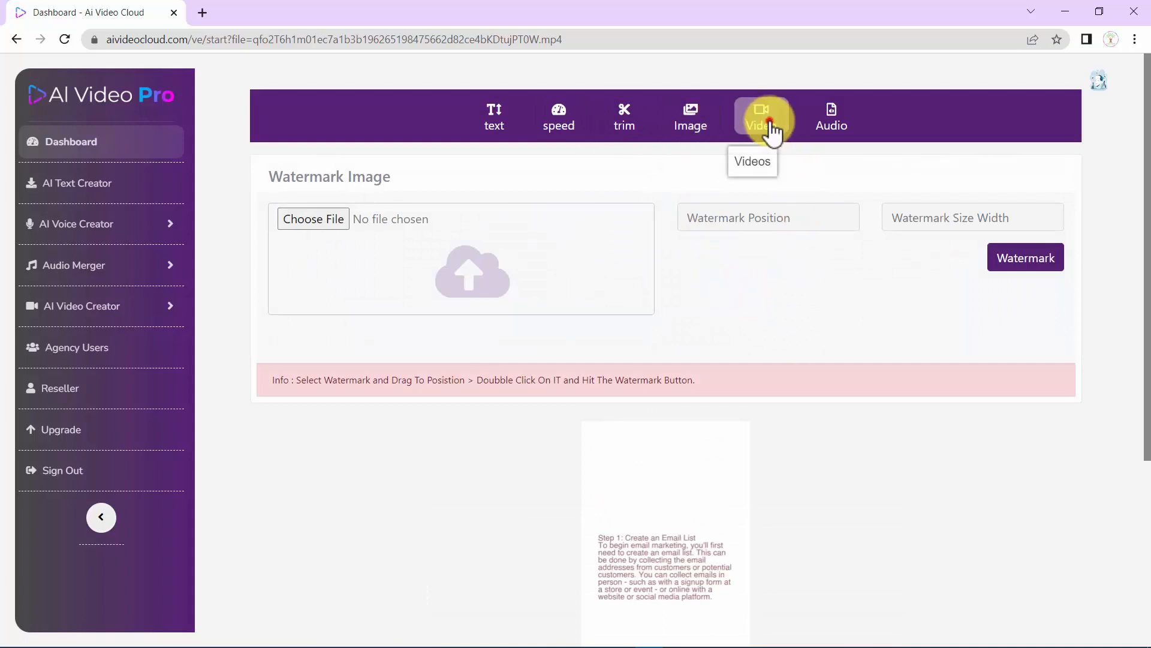
pyautogui.click(760, 118)
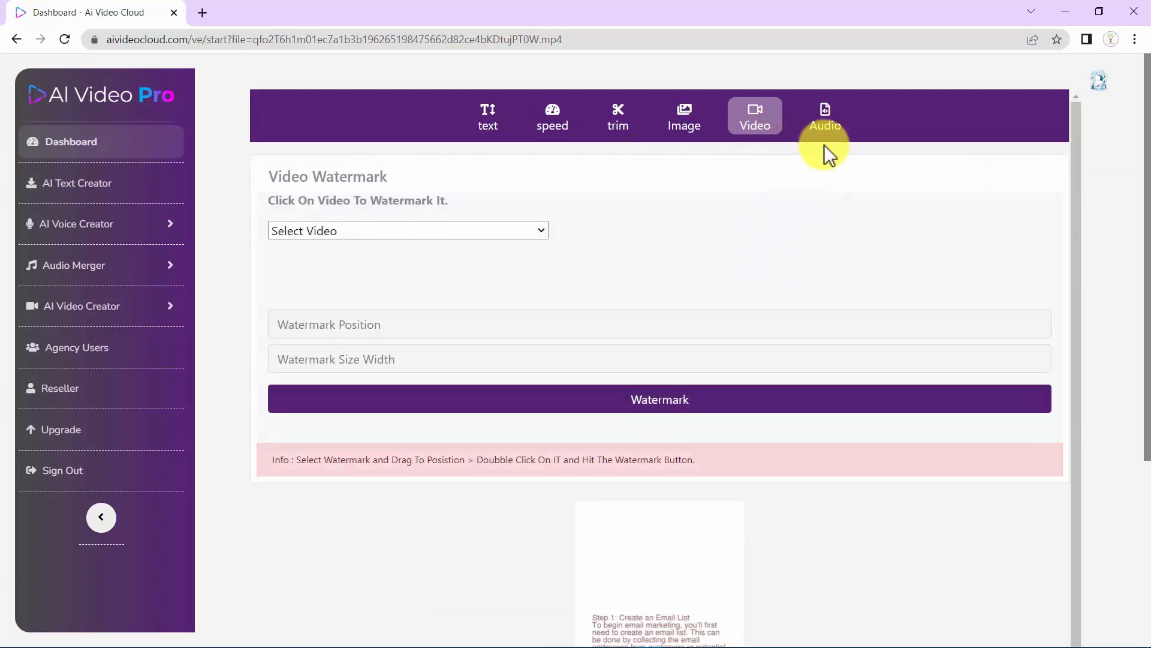
pyautogui.click(825, 116)
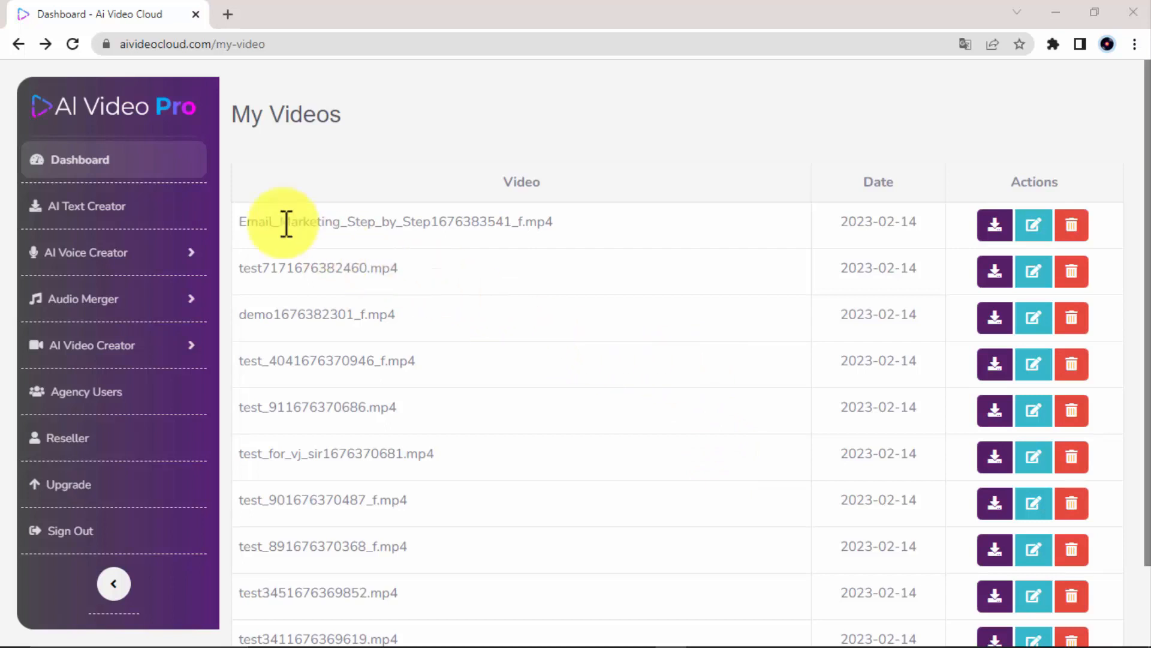
# - Return to the dashboard with the VIP Training video
pyautogui.click(79, 158)
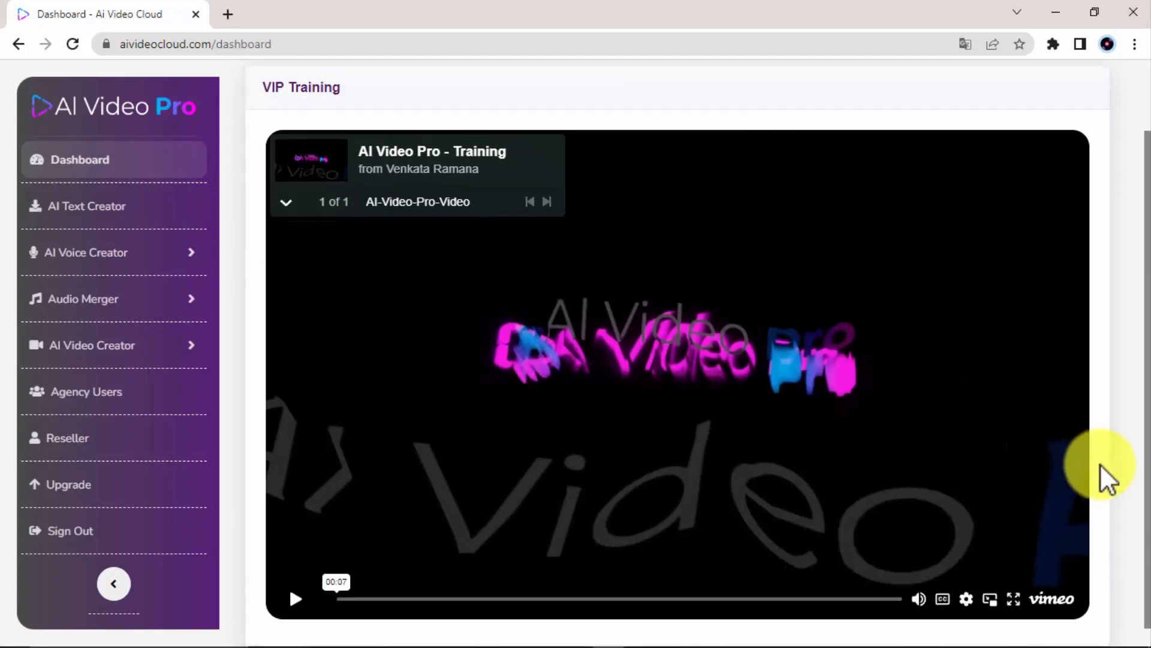
pyautogui.moveTo(1107, 467)
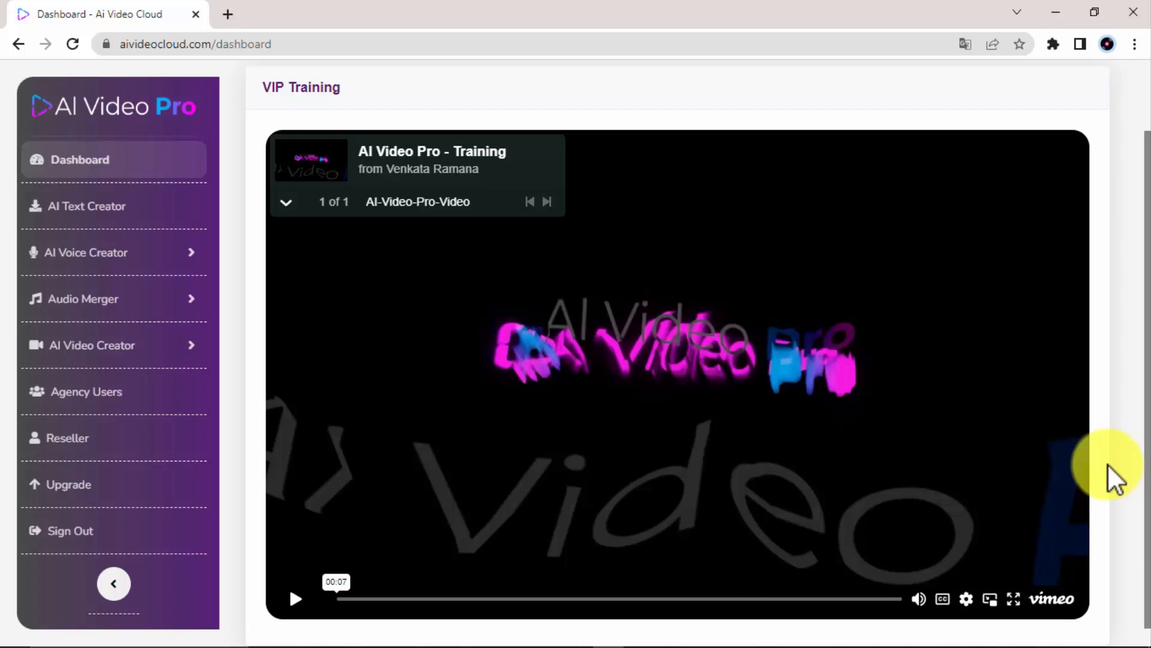
pyautogui.moveTo(513, 361)
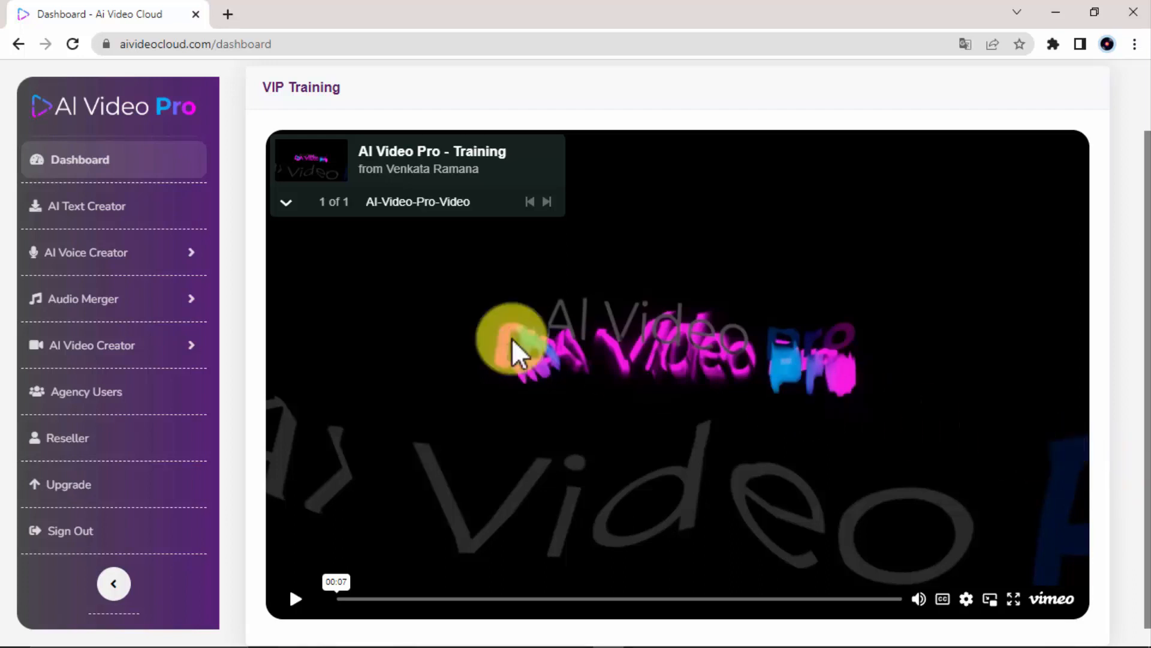
# - Create AI text for the topic 'Email Marketing Step by Step' in AI Text Creator
pyautogui.click(86, 207)
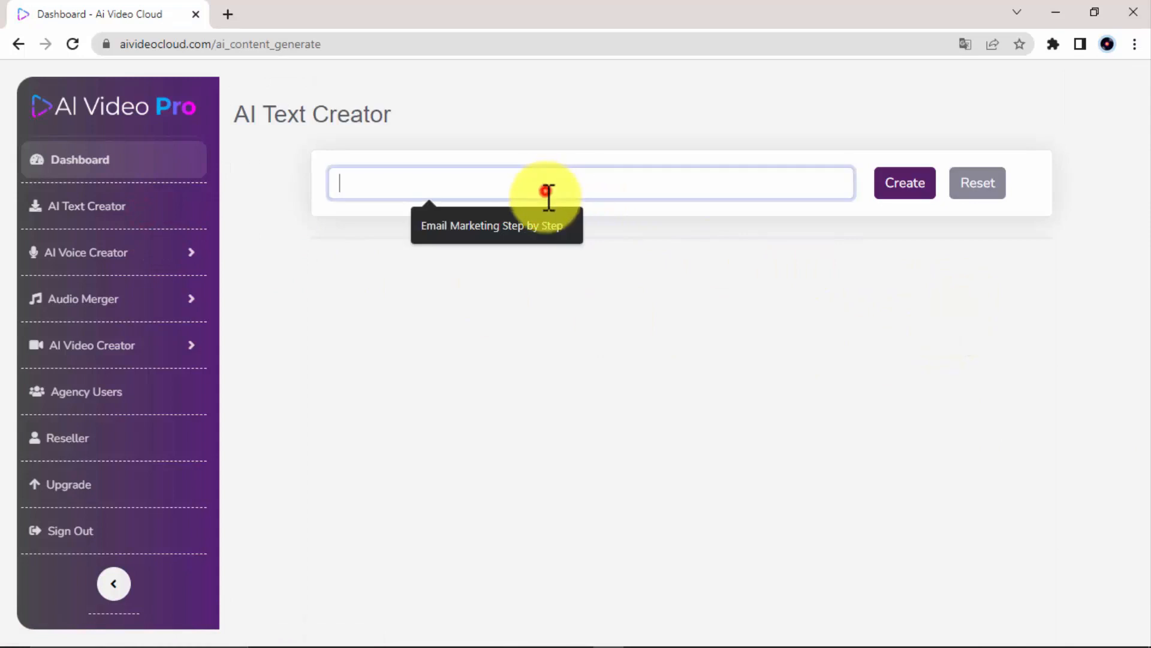
pyautogui.write('Email Marketing Step by Step')
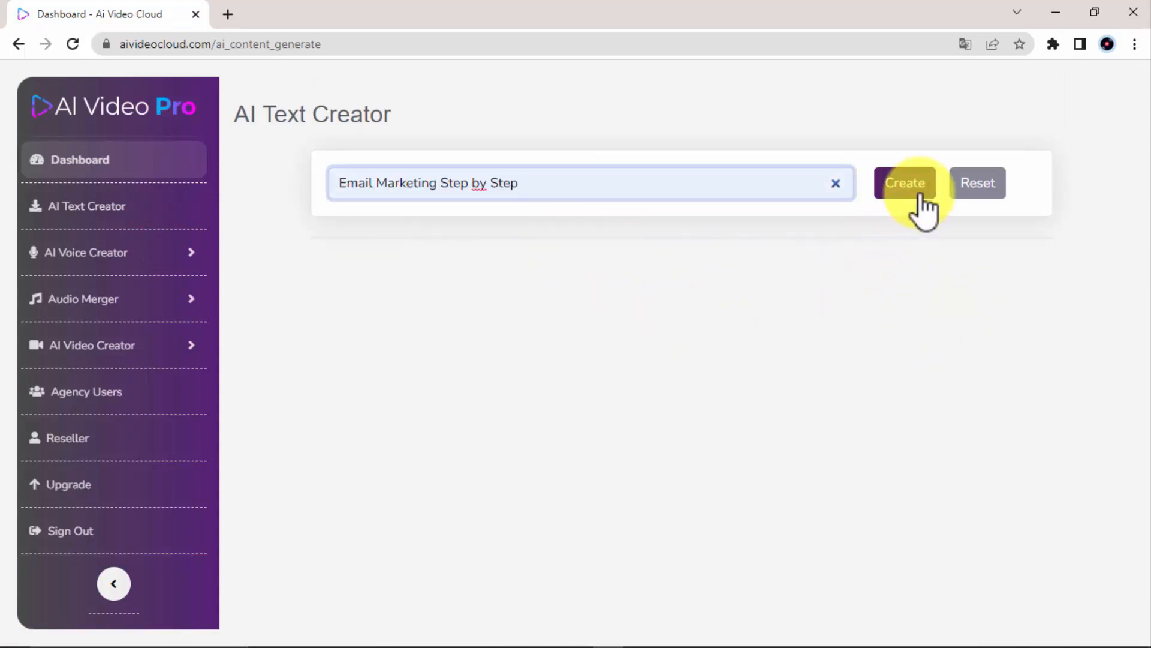
pyautogui.click(905, 182)
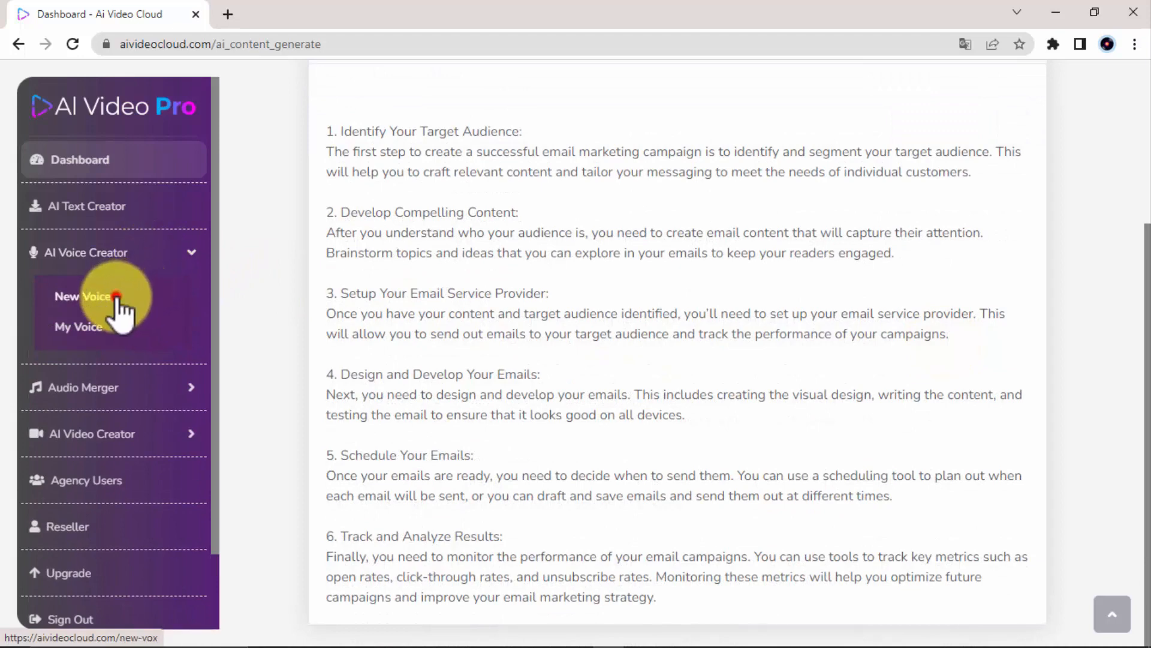
# - View the AI Voice Creator new-voice form, then show the Audio Merger list of saved voice files
pyautogui.click(84, 296)
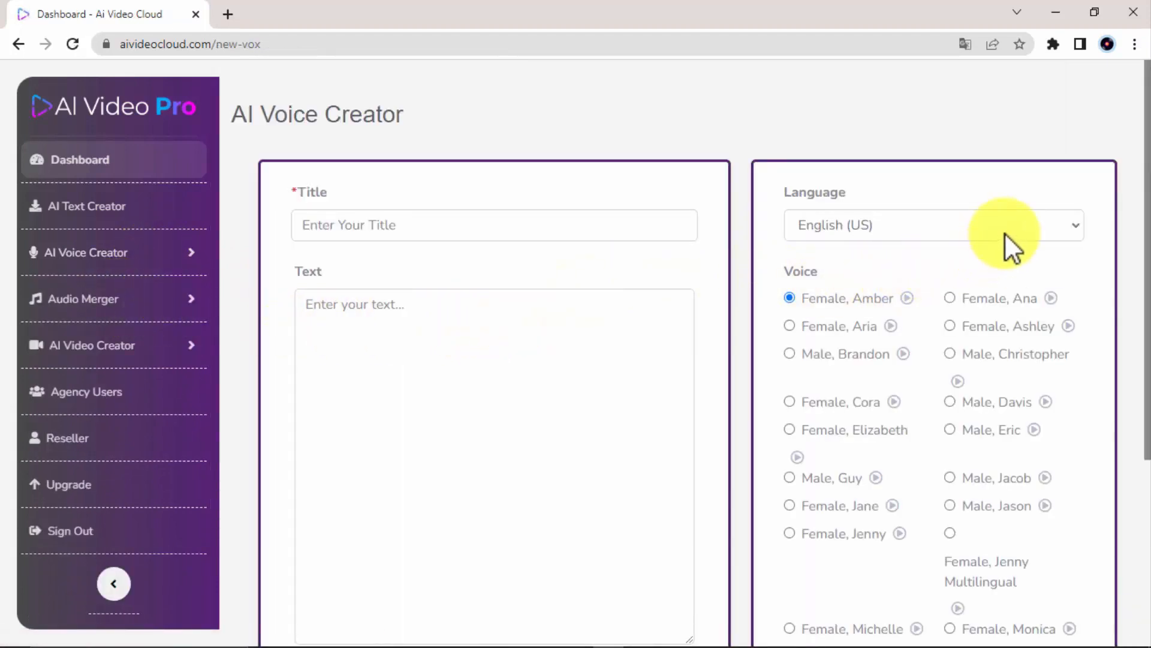
pyautogui.click(933, 226)
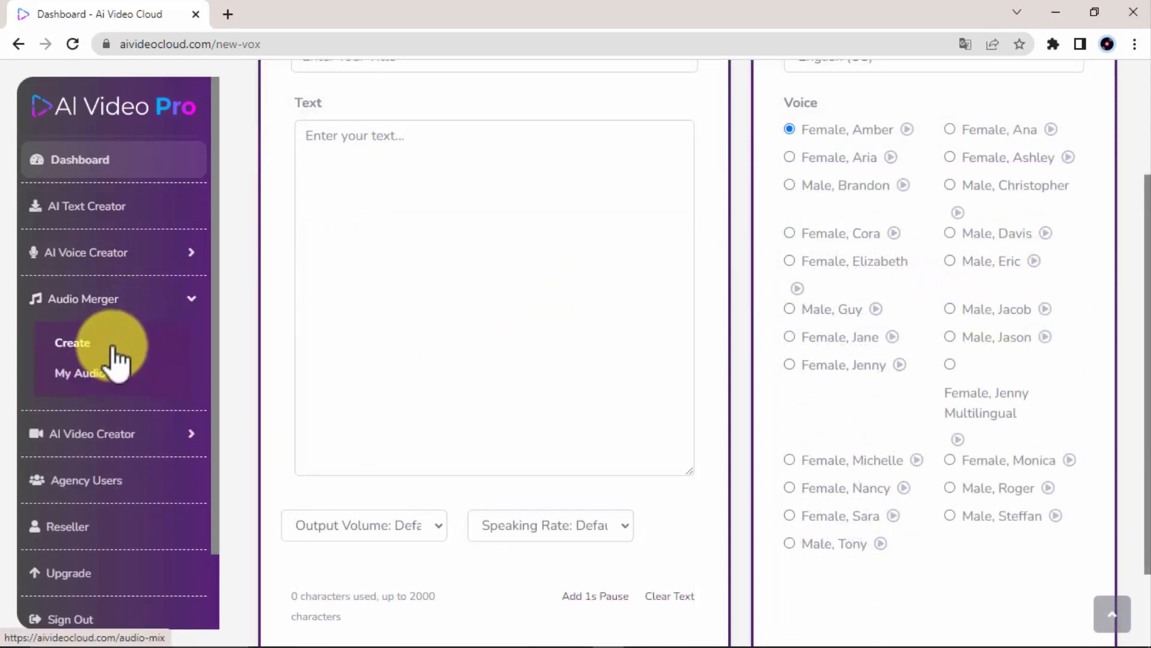
pyautogui.click(72, 343)
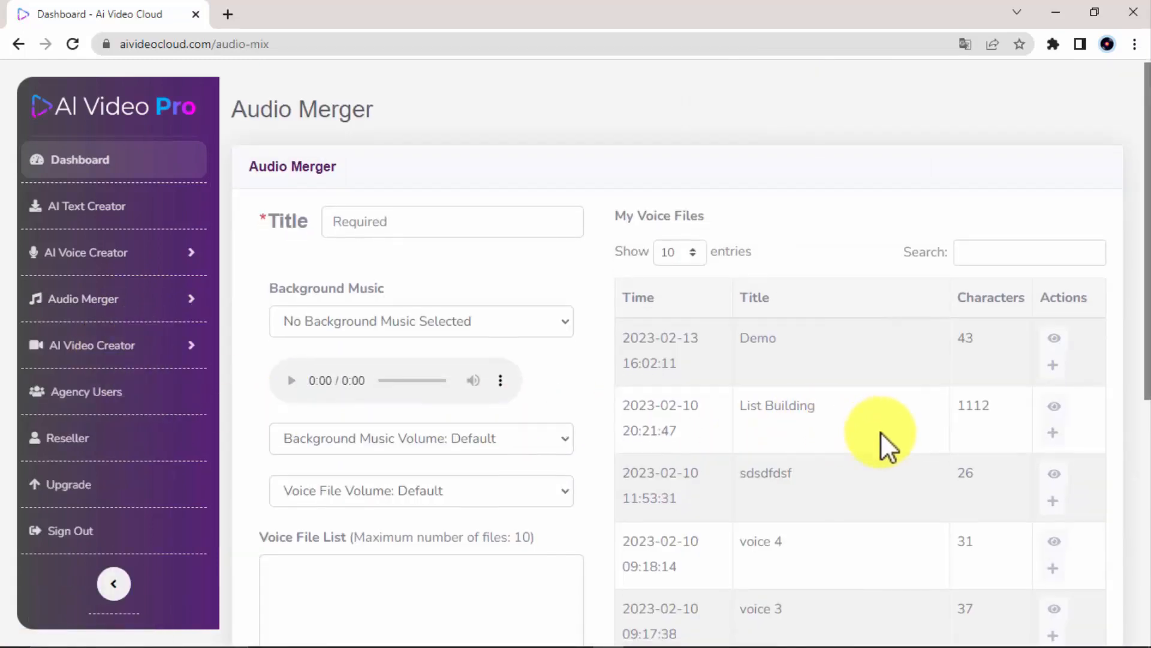
pyautogui.scroll(-3)
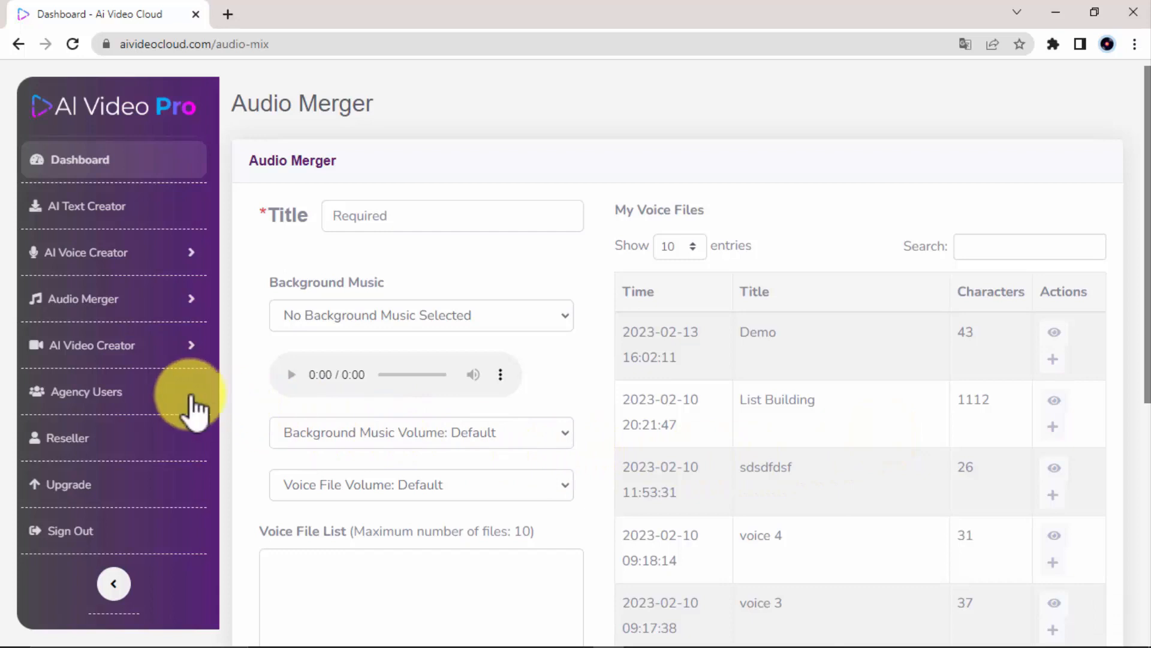
# - View the Agency Users list and Reseller info pages, then go back to the Dashboard
pyautogui.click(86, 391)
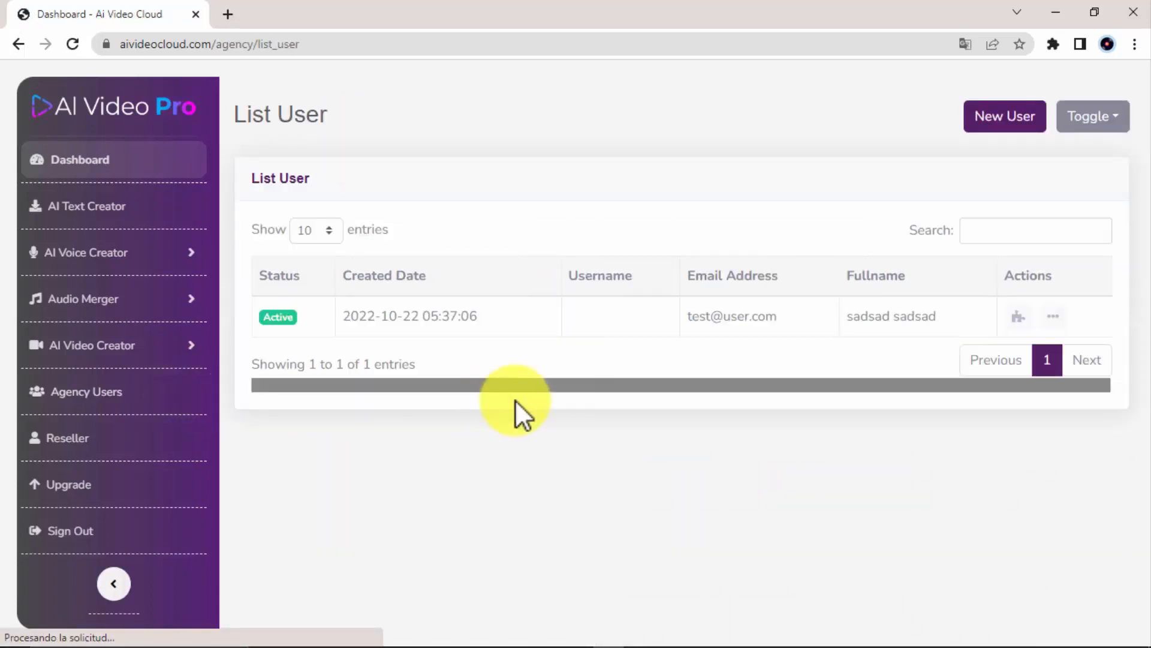
pyautogui.moveTo(852, 451)
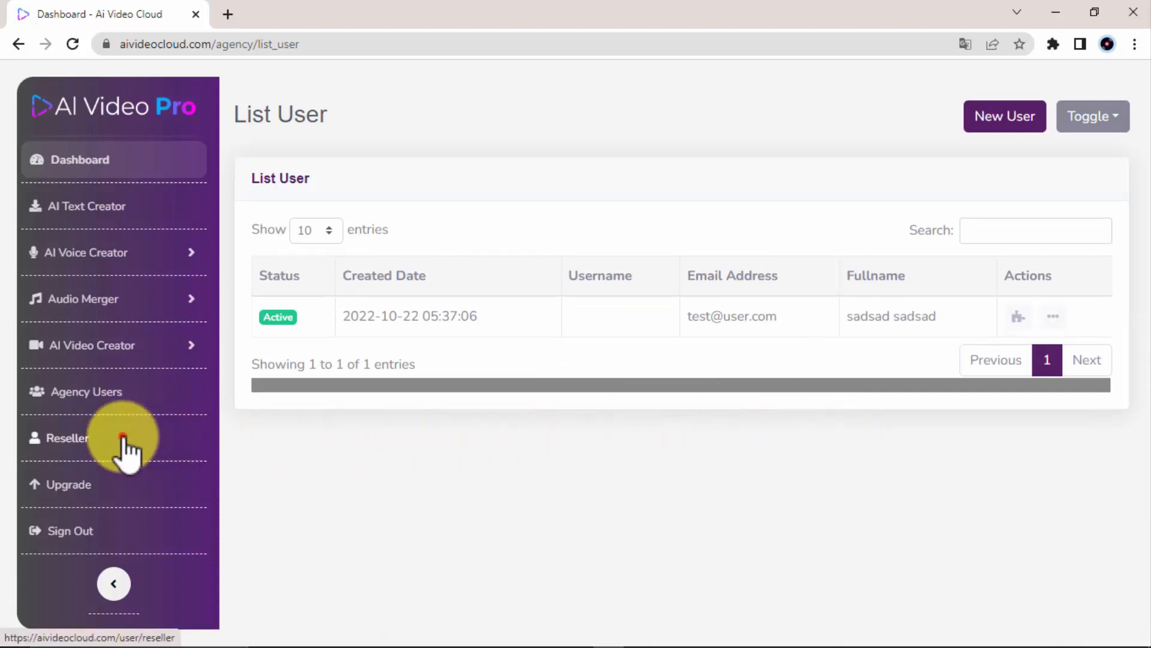
pyautogui.click(64, 437)
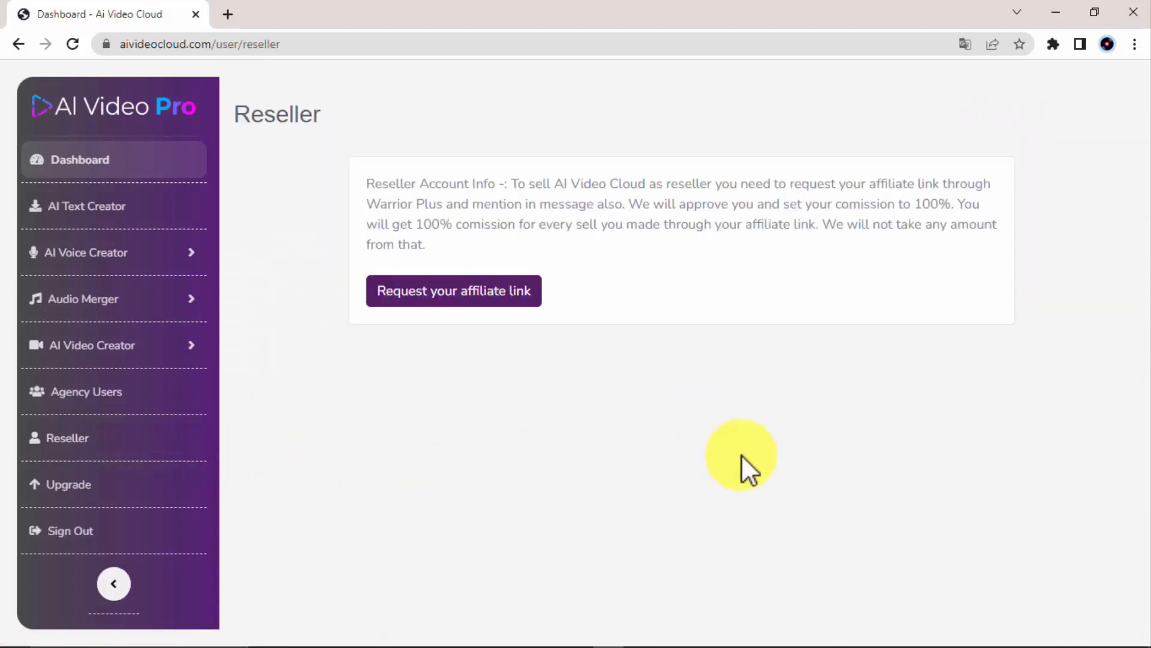
pyautogui.moveTo(755, 480)
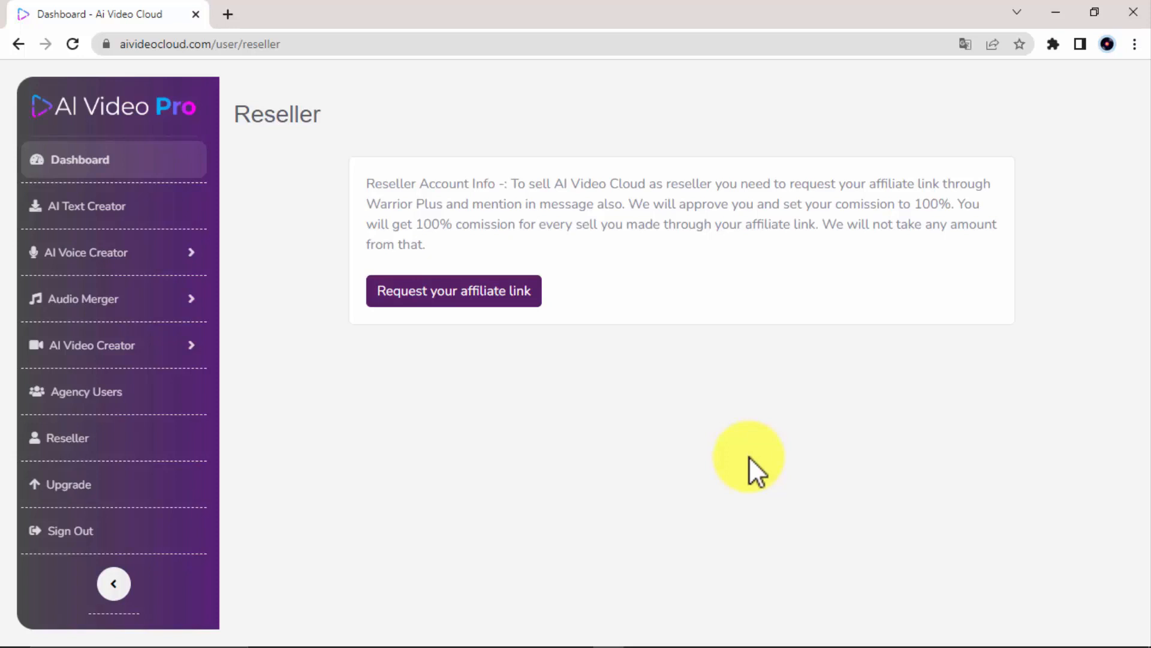
pyautogui.moveTo(358, 339)
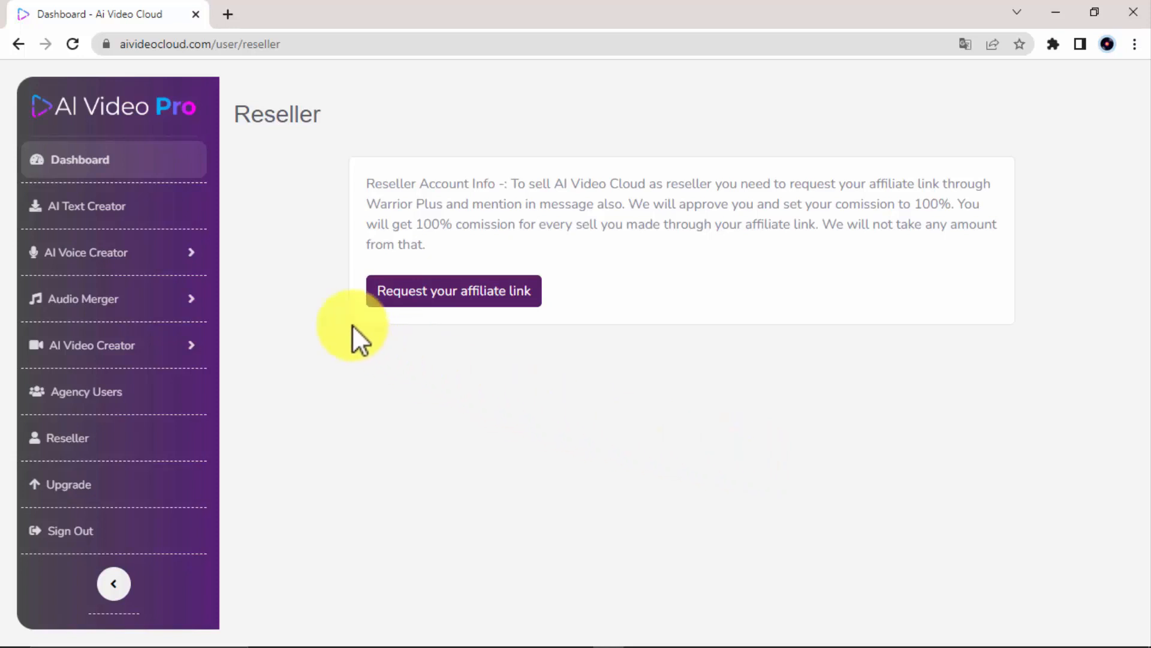
pyautogui.click(77, 159)
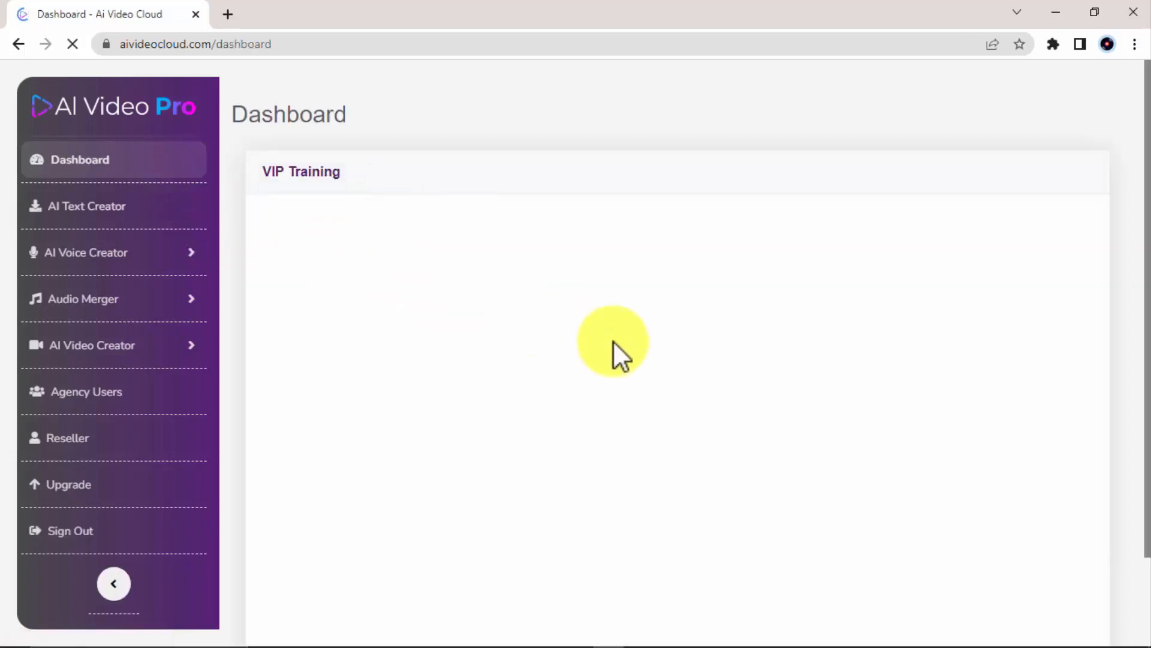